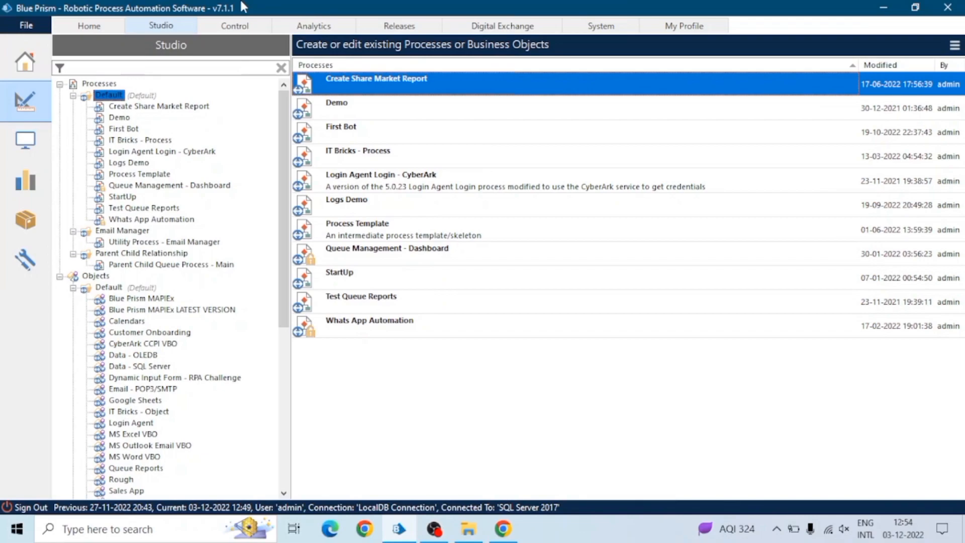
Open the Resume process in Process Studio, showing its Start and End stages.
{"action": "double_click", "coordinate": [375, 78]}
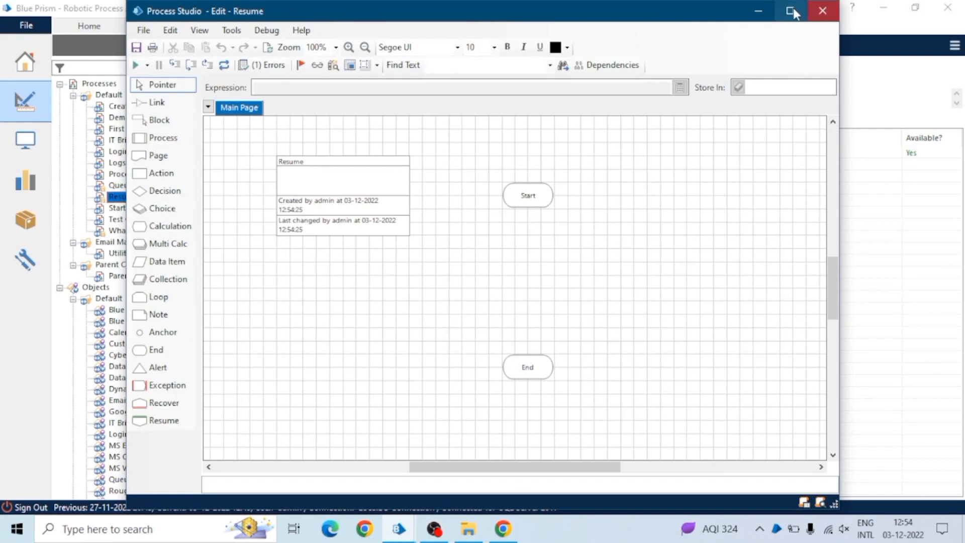
Maximise the editor, give the Start label font size 20 and resize the End stage.
{"action": "left_click", "coordinate": [792, 10]}
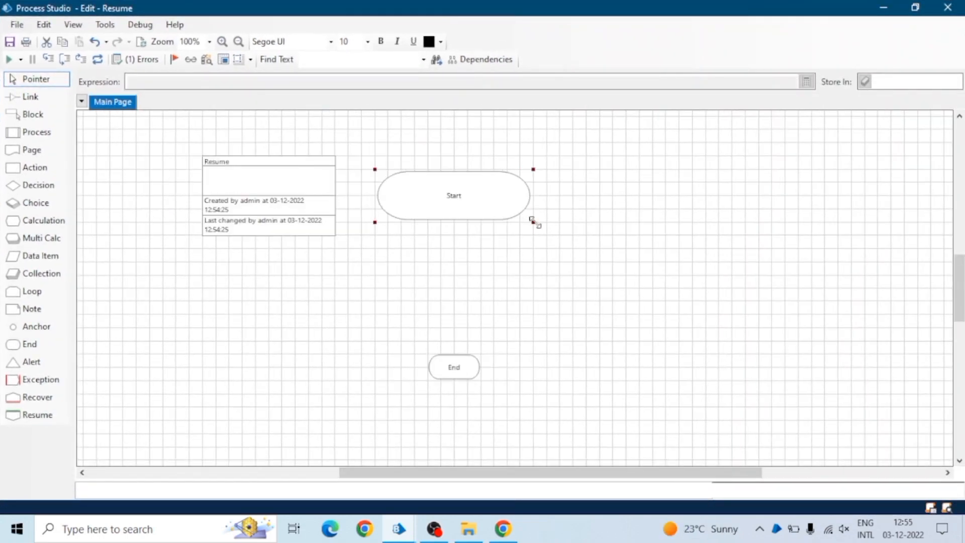
{"action": "left_click", "coordinate": [453, 367]}
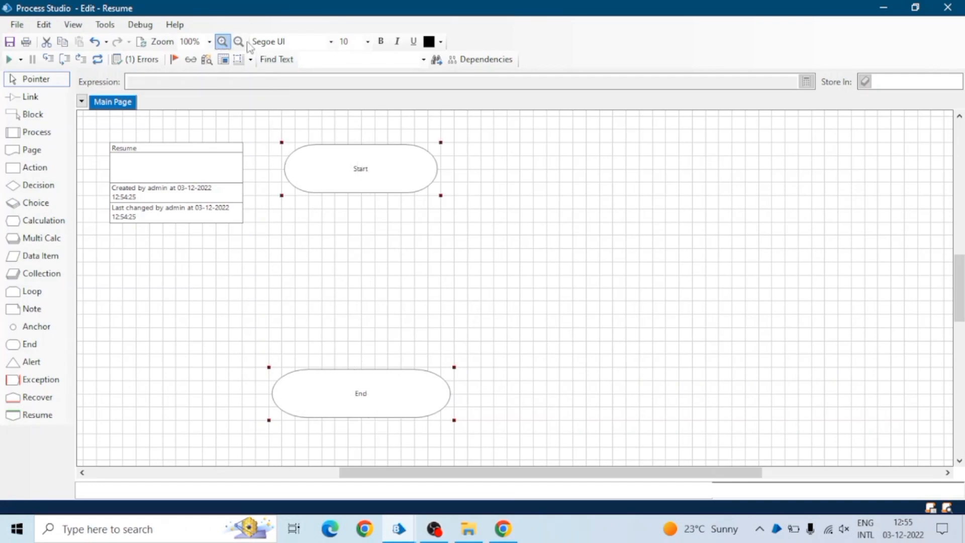
{"action": "left_click", "coordinate": [367, 41]}
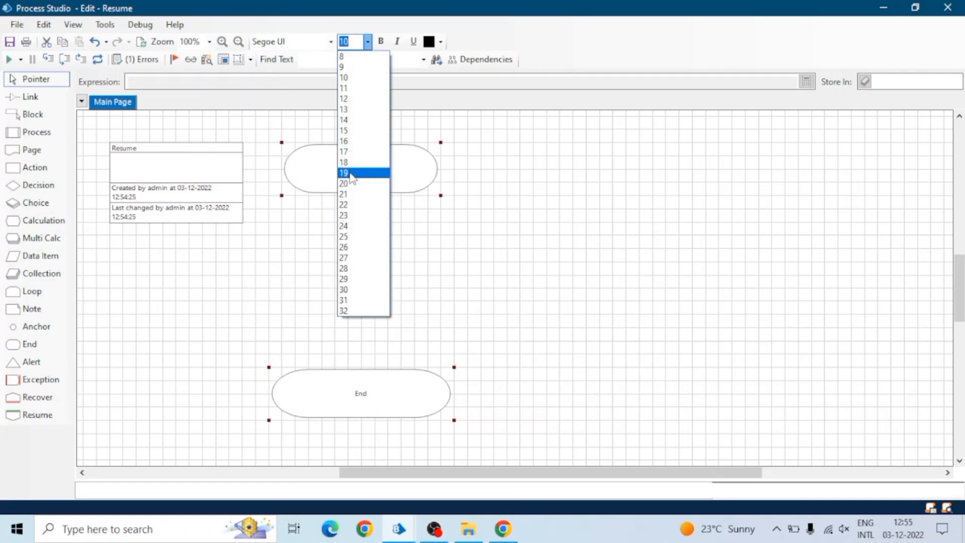
{"action": "left_click", "coordinate": [343, 183]}
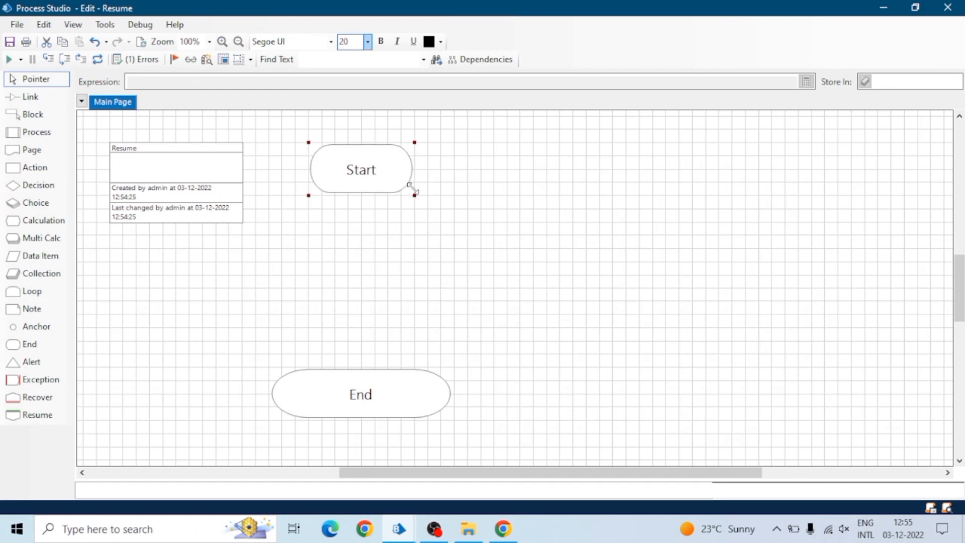
{"action": "left_click", "coordinate": [361, 394]}
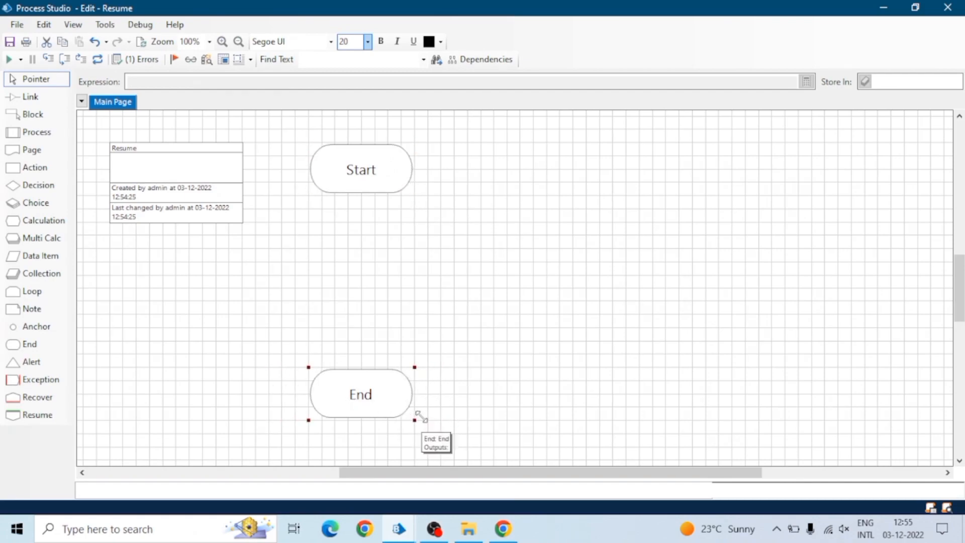
{"action": "left_click", "coordinate": [421, 418]}
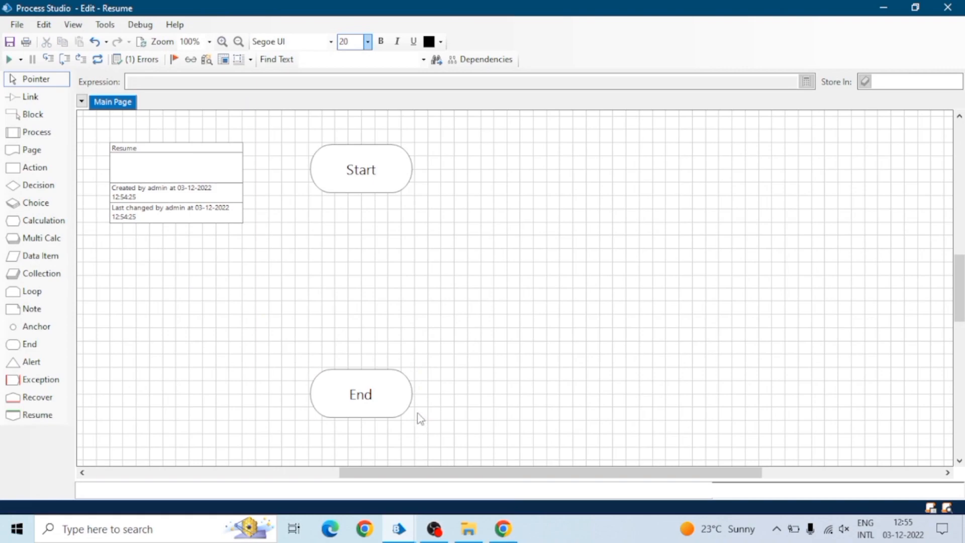
Colour the Start and End labels green, cancelling an unwanted new page wizard.
{"action": "left_click", "coordinate": [361, 169]}
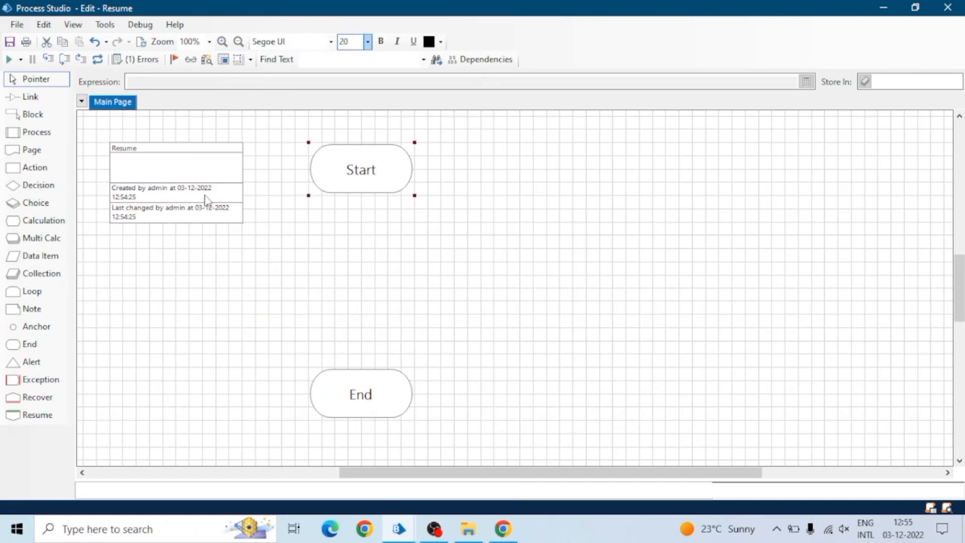
{"action": "left_click", "coordinate": [34, 168]}
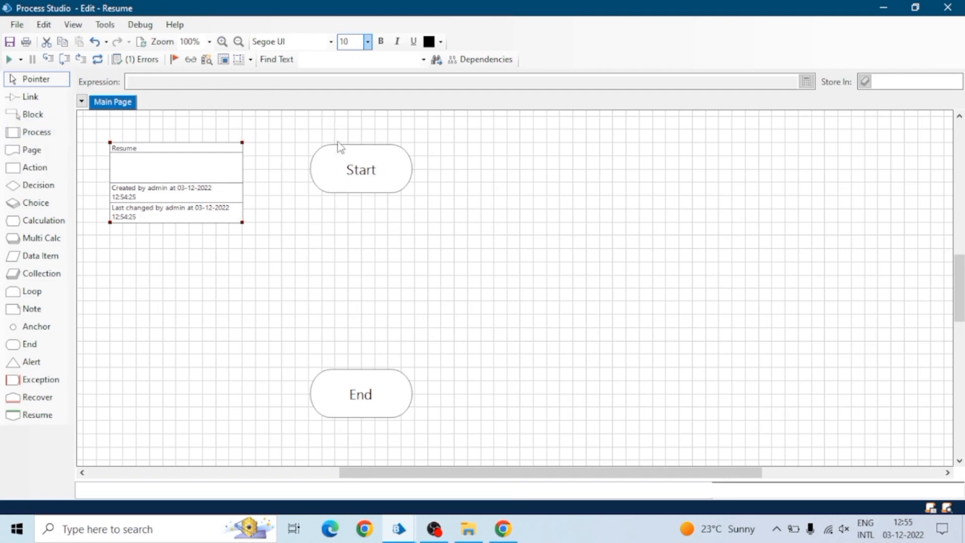
{"action": "mouse_move", "coordinate": [371, 172]}
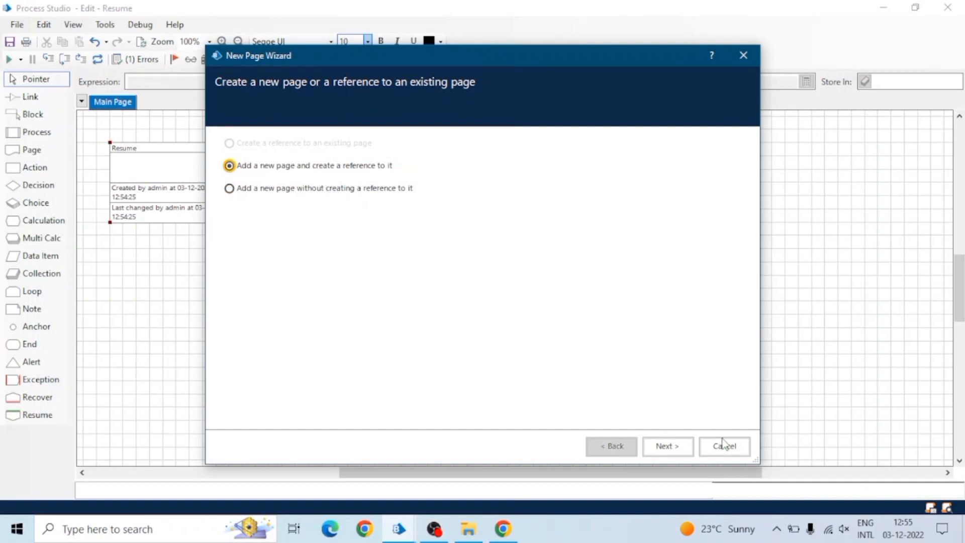
{"action": "left_click", "coordinate": [723, 445]}
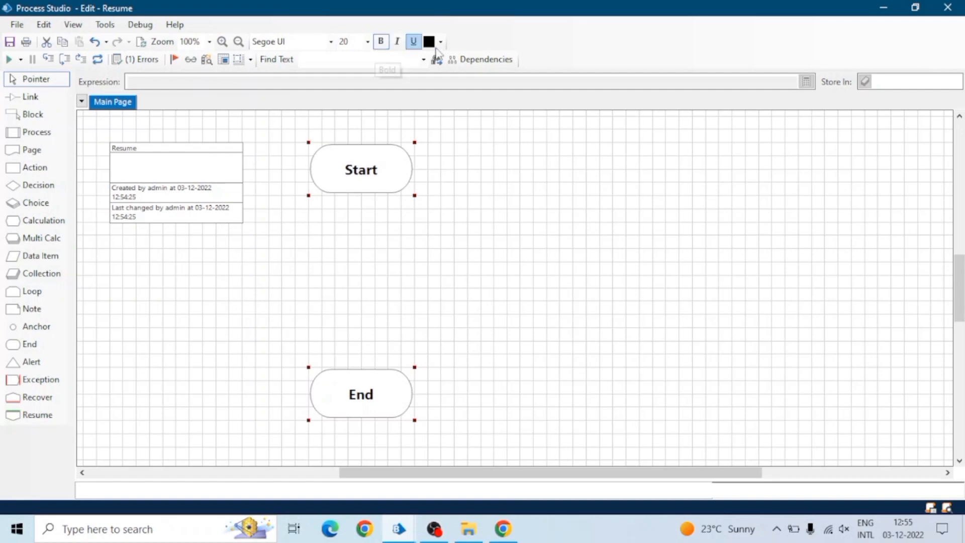
{"action": "left_click", "coordinate": [439, 41]}
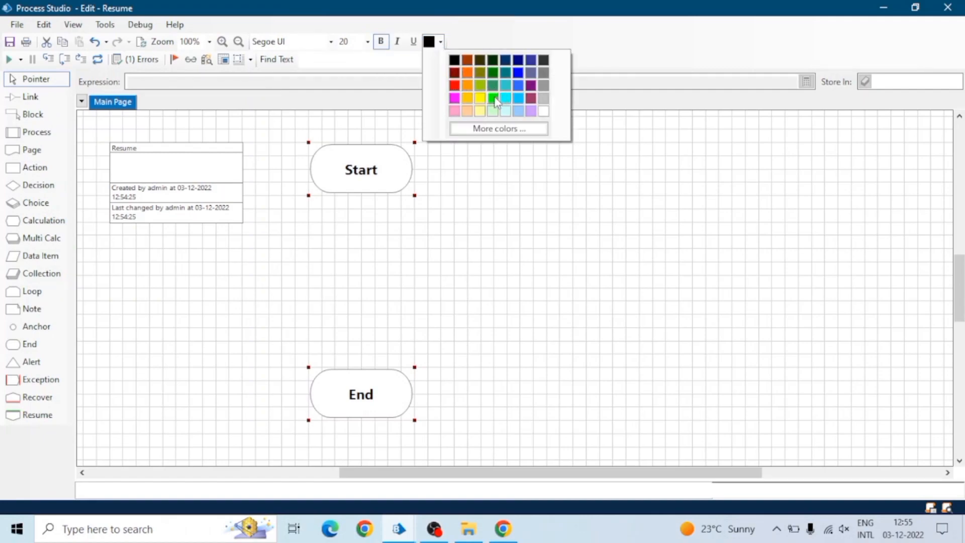
{"action": "left_click", "coordinate": [491, 98]}
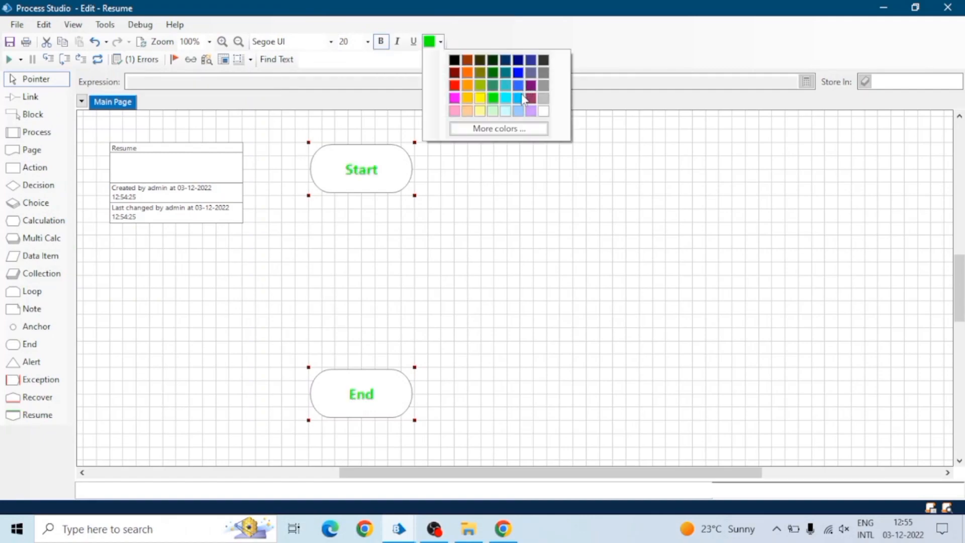
Create a new page named Education from the Main Page tab menu.
{"action": "right_click", "coordinate": [113, 102]}
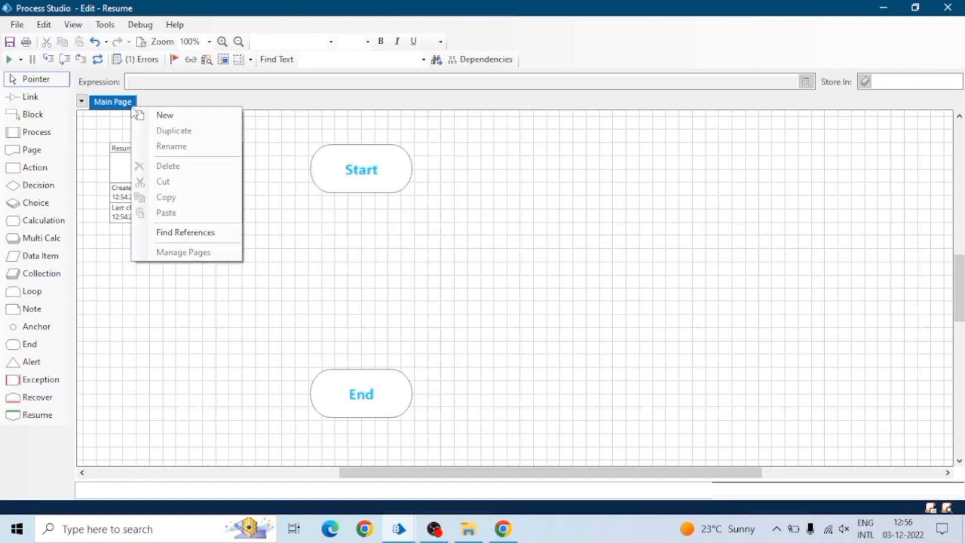
{"action": "left_click", "coordinate": [164, 114]}
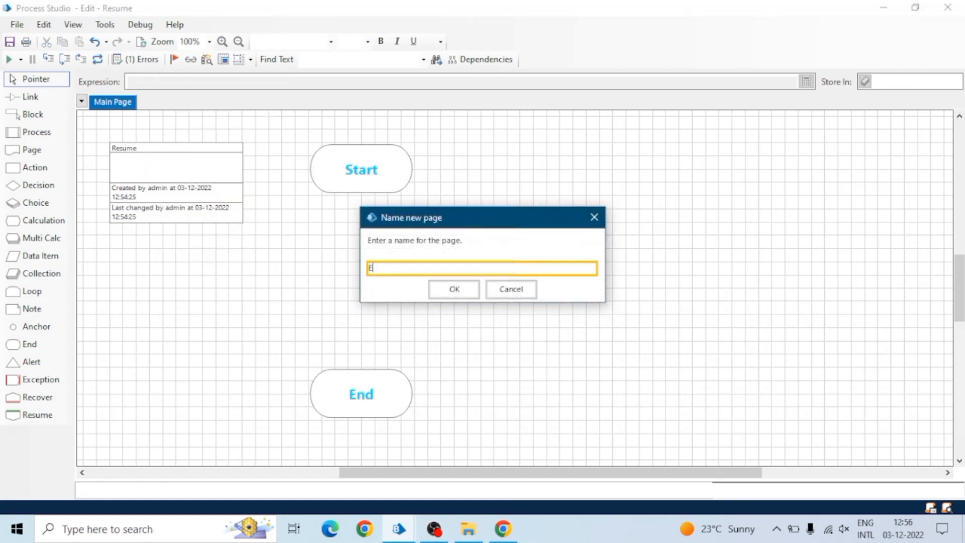
{"action": "type", "text": "duca"}
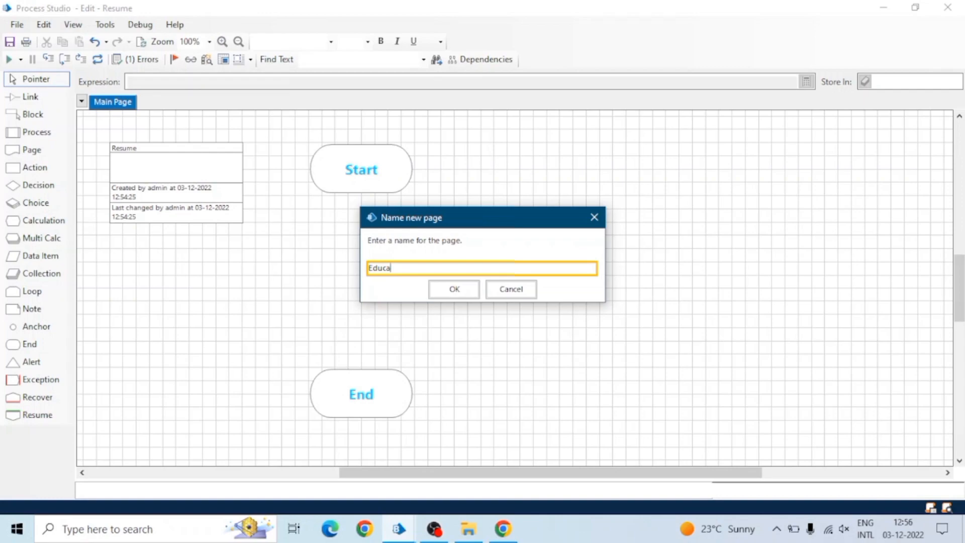
{"action": "type", "text": "tiona"}
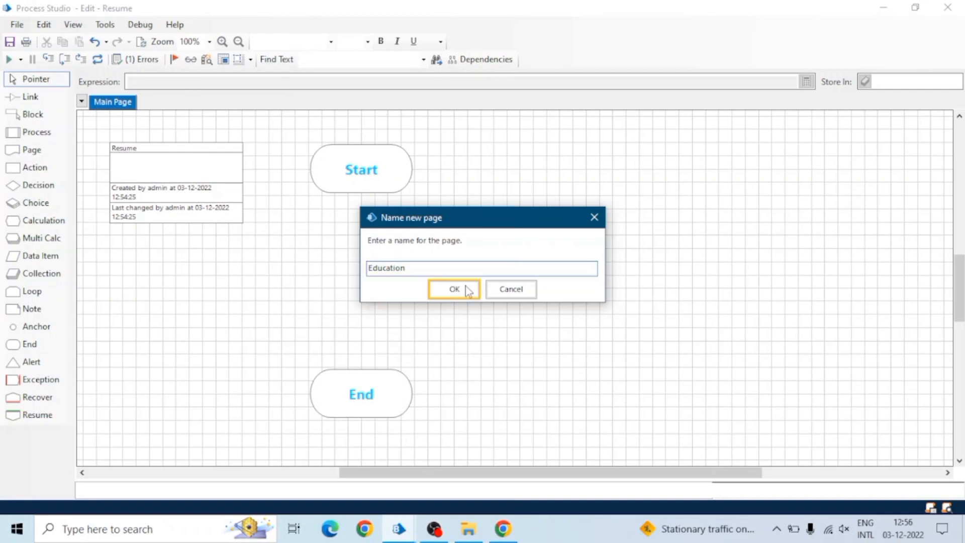
{"action": "left_click", "coordinate": [453, 289]}
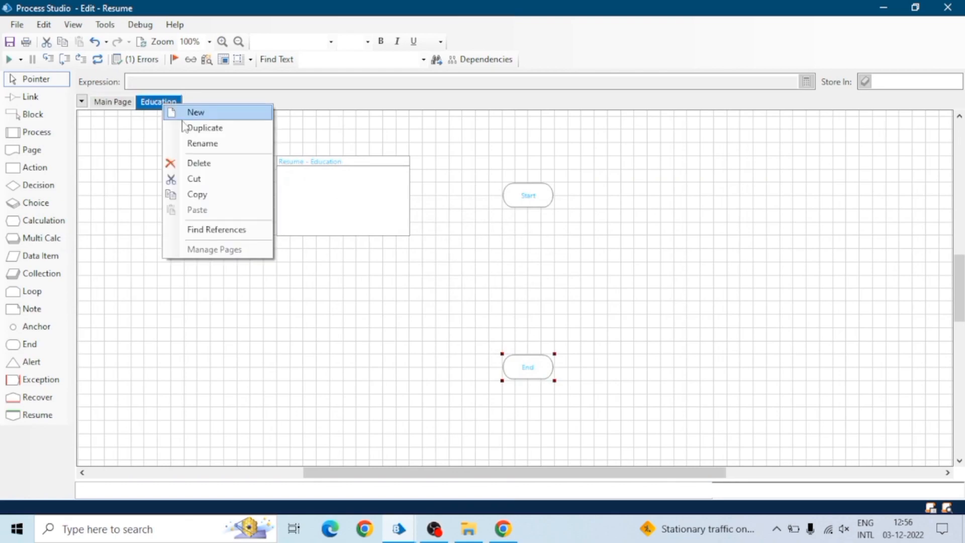
Create another page named Experience and return to the Main Page.
{"action": "left_click", "coordinate": [196, 111]}
{"action": "type", "text": "Expie"}
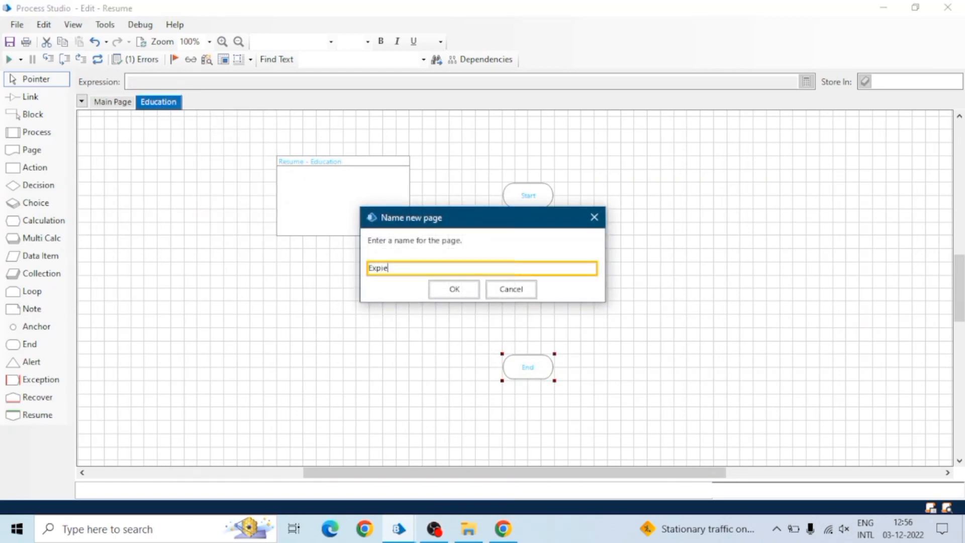
{"action": "key", "text": "Backspace"}
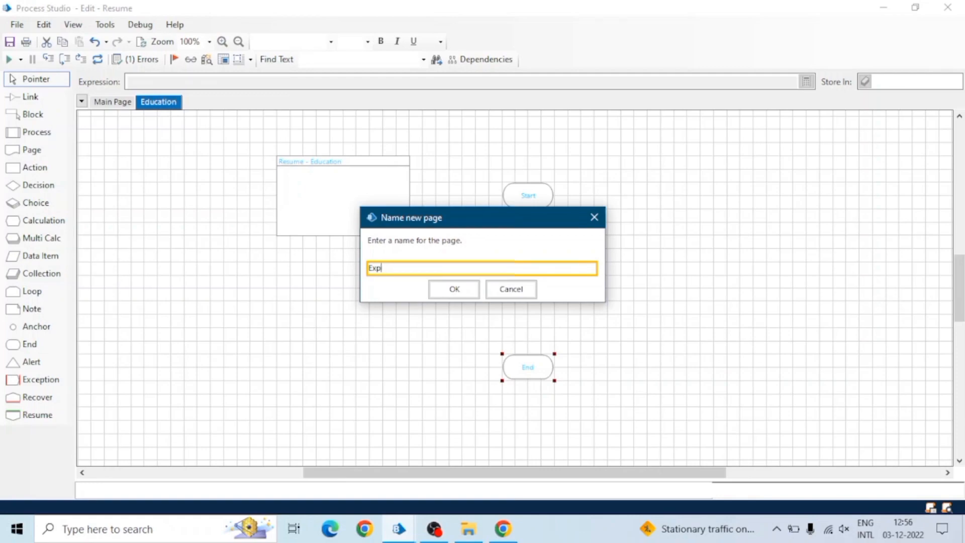
{"action": "type", "text": "ir"}
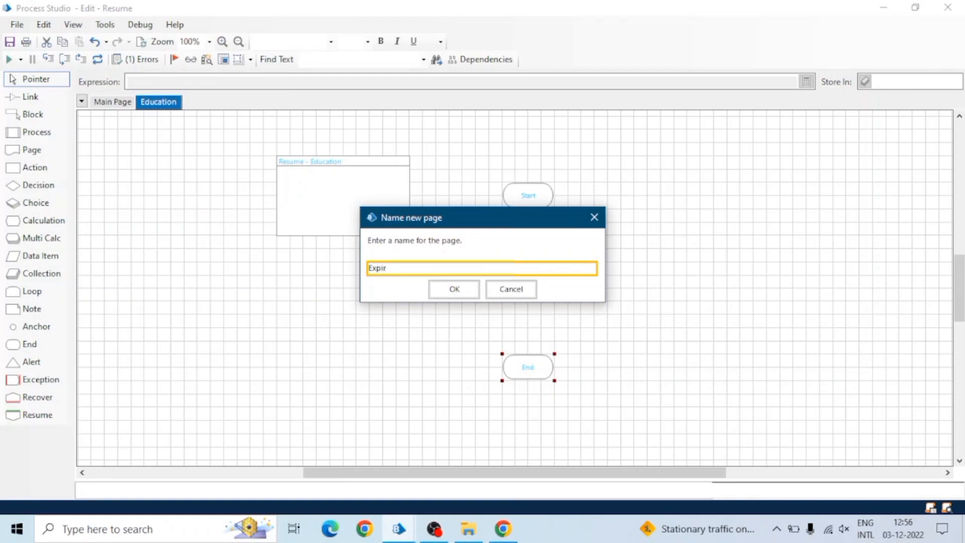
{"action": "type", "text": "experienc"}
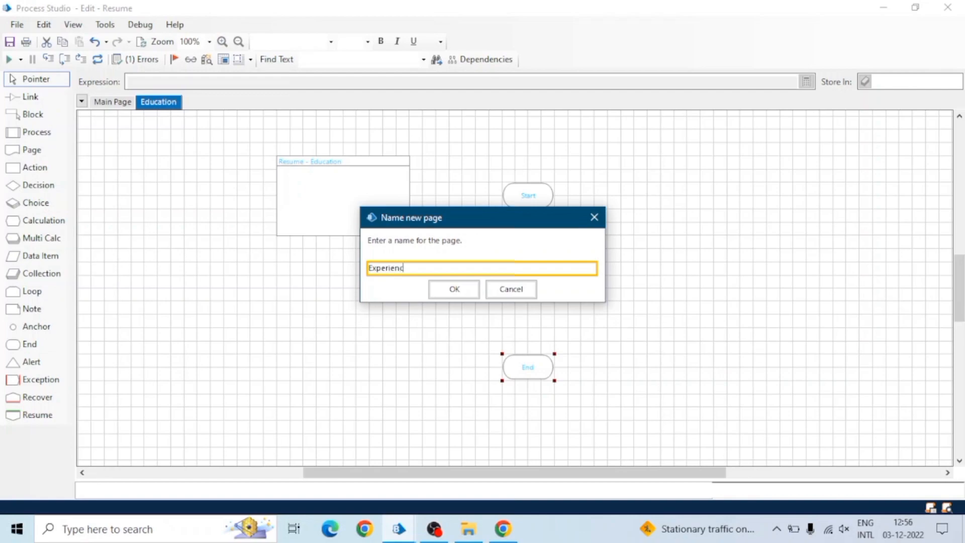
{"action": "left_click", "coordinate": [453, 289]}
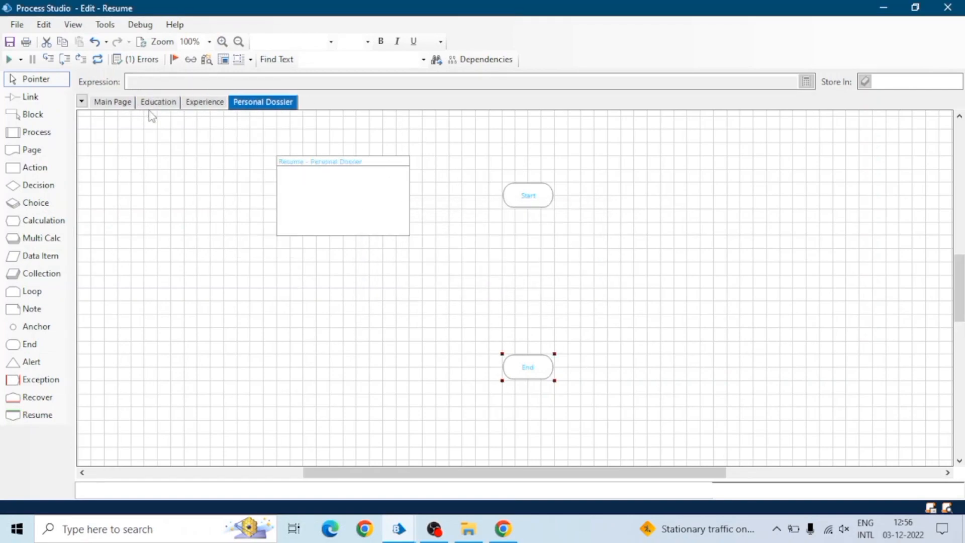
{"action": "left_click", "coordinate": [111, 101]}
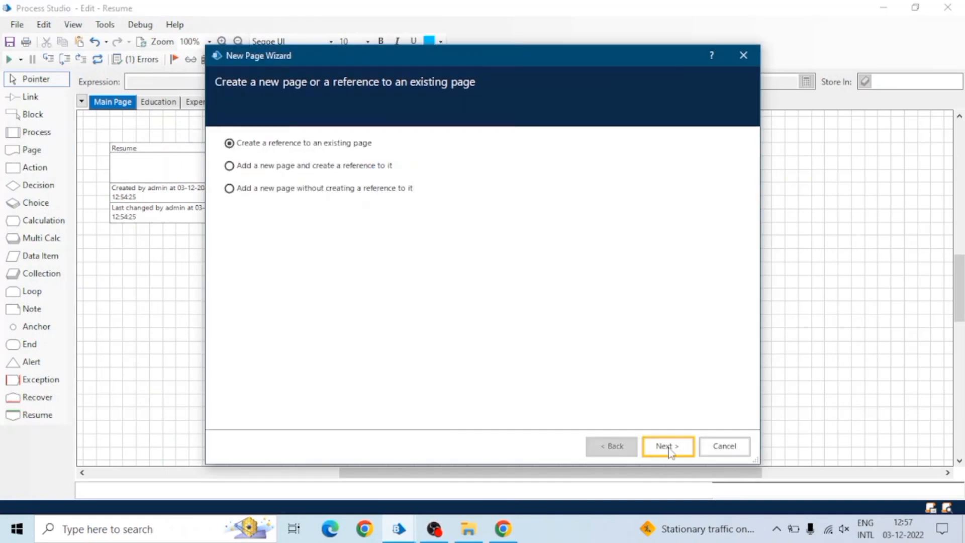
Advance the page wizard, pick a different label font and move the information window aside.
{"action": "left_click", "coordinate": [667, 446]}
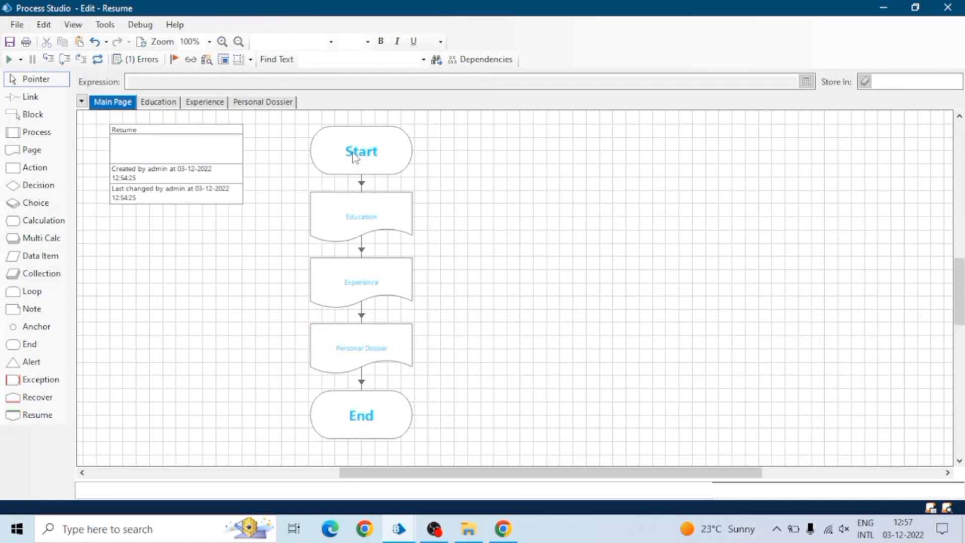
{"action": "left_click", "coordinate": [331, 41]}
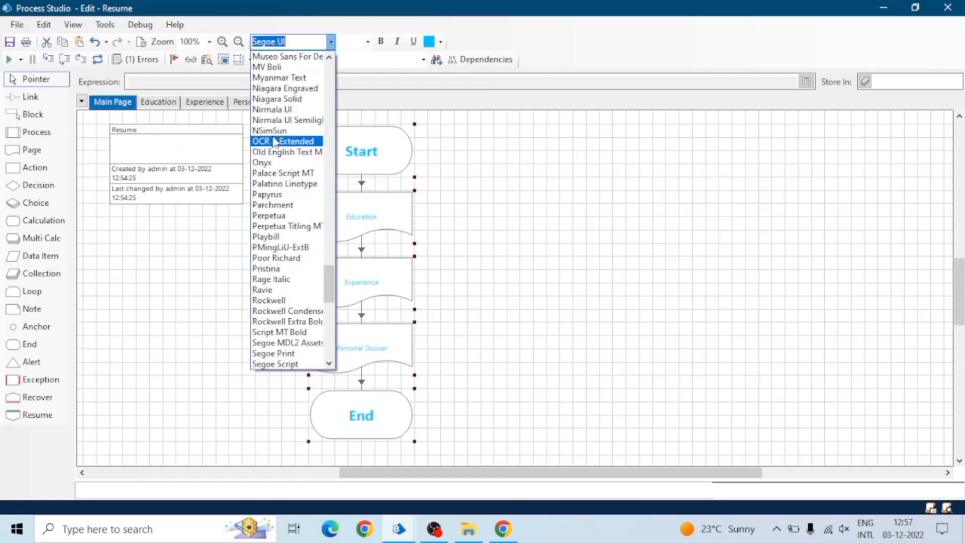
{"action": "left_click", "coordinate": [268, 194]}
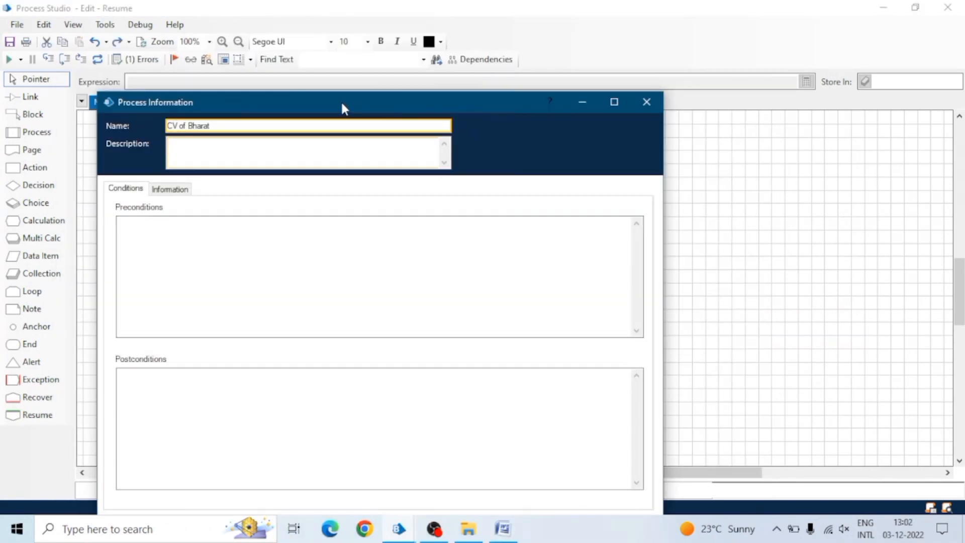
{"action": "left_click_drag", "start_coordinate": [344, 109], "coordinate": [343, 52]}
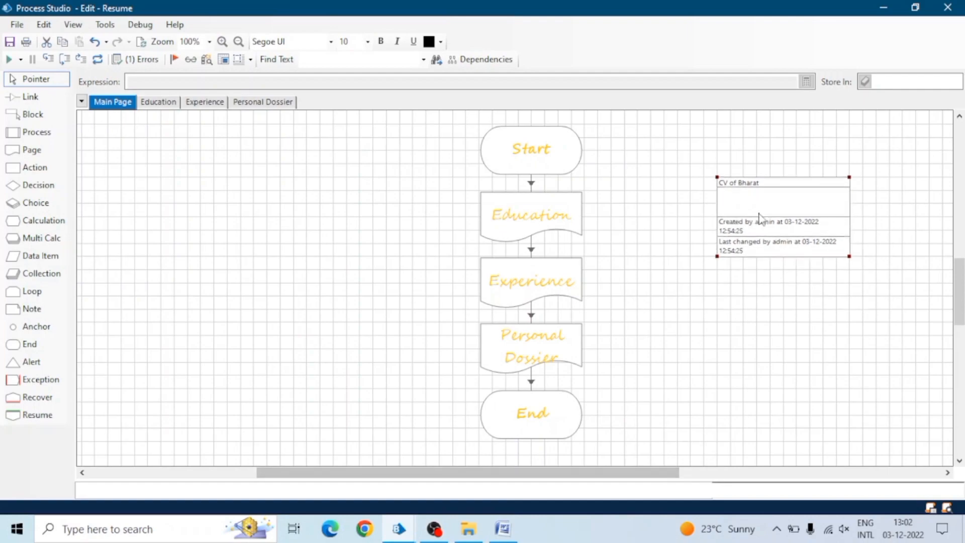
Place a large blank note beside the CV of Bharat information box on Main Page.
{"action": "left_click", "coordinate": [35, 326]}
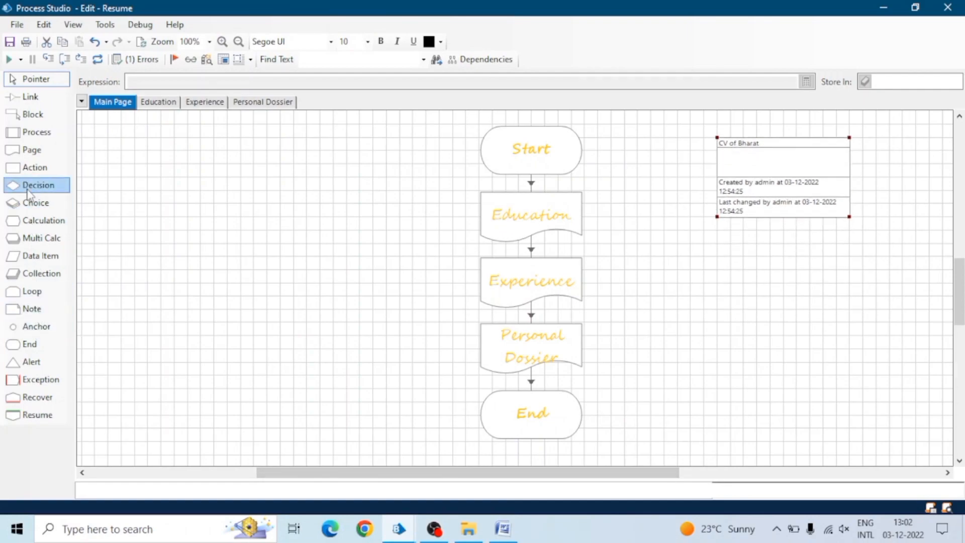
{"action": "left_click", "coordinate": [29, 344]}
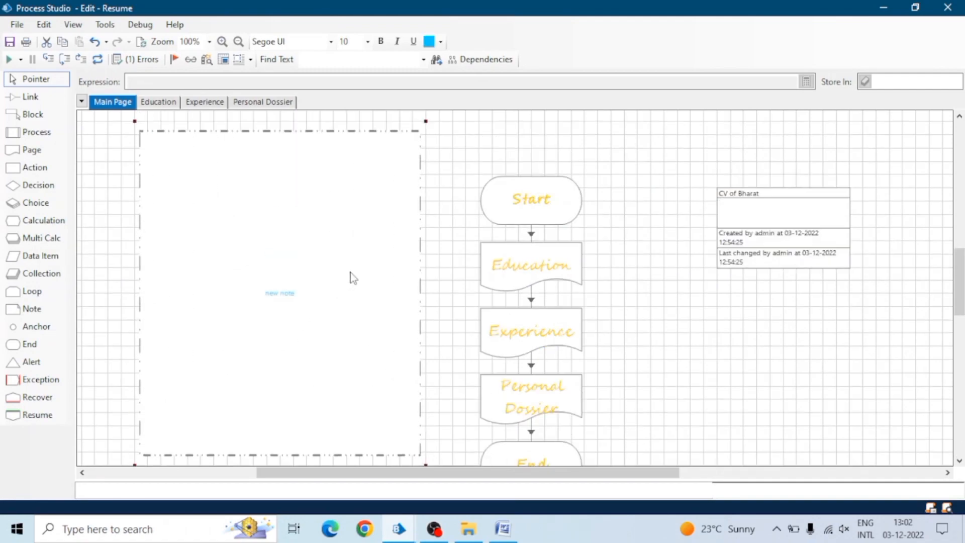
{"action": "scroll", "scroll_direction": "up", "scroll_amount": 3}
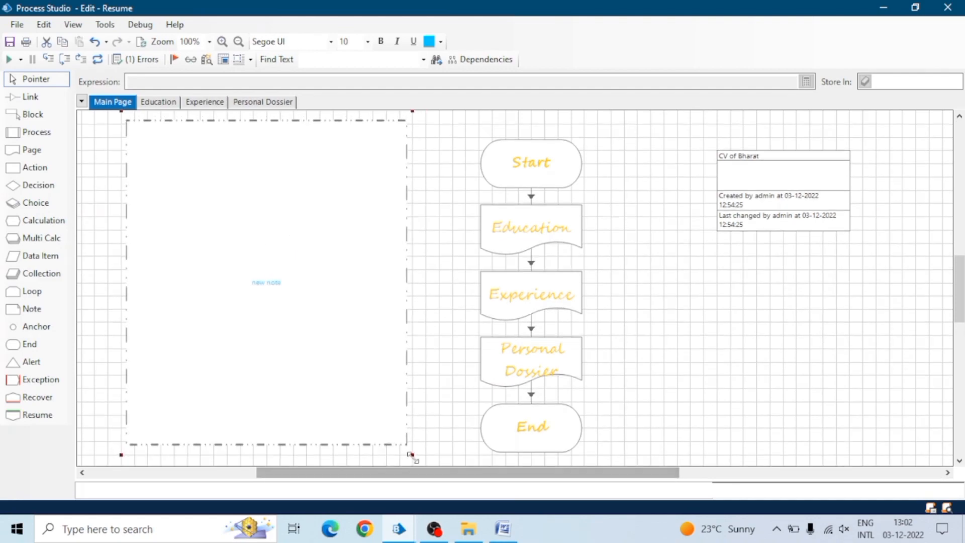
Fill the note with the certified RPA developer summary and enlarge its text.
{"action": "double_click", "coordinate": [265, 283]}
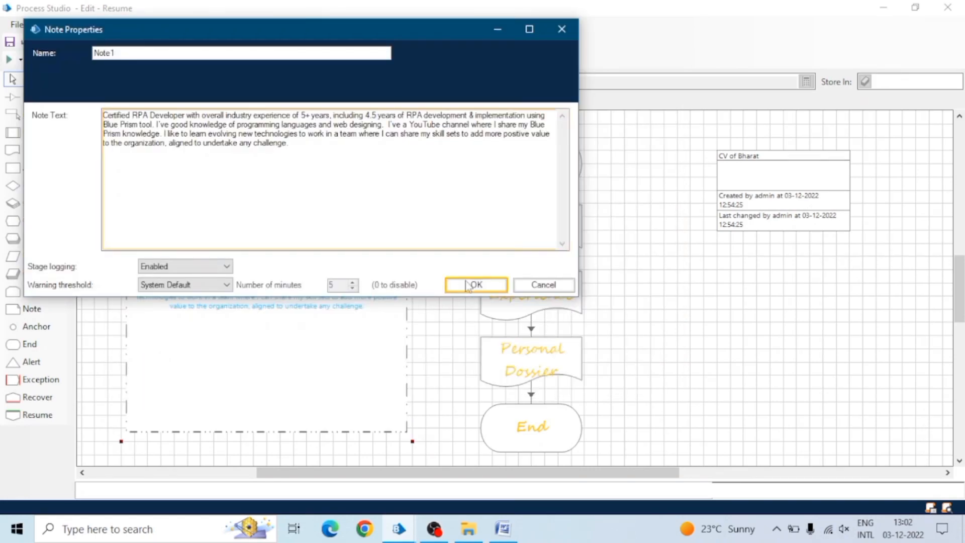
{"action": "left_click", "coordinate": [475, 285]}
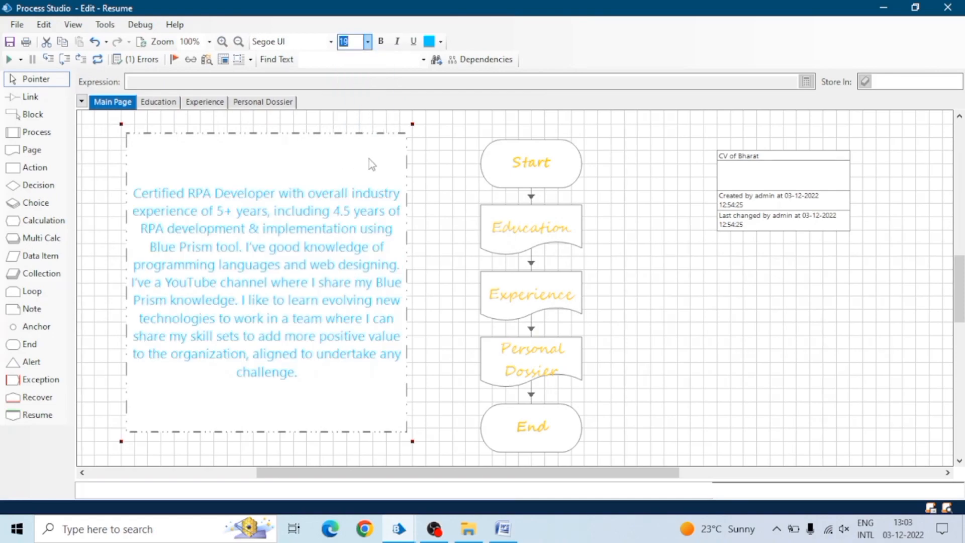
{"action": "left_click", "coordinate": [379, 41]}
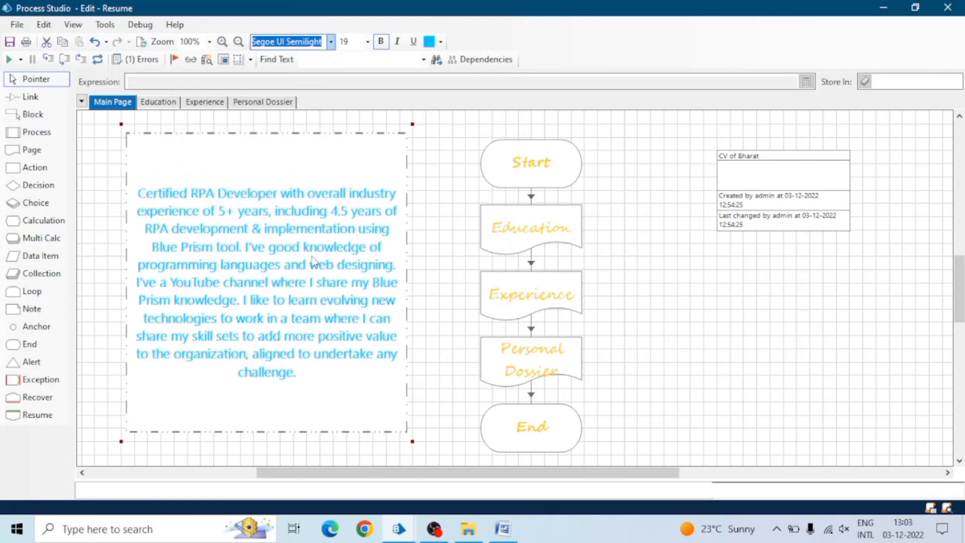
{"action": "mouse_move", "coordinate": [408, 429]}
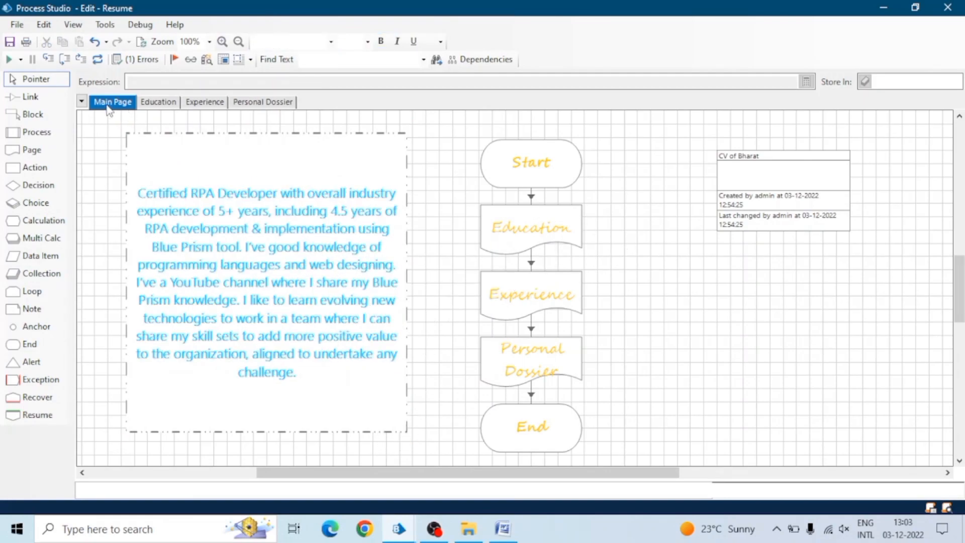
{"action": "left_click", "coordinate": [158, 102]}
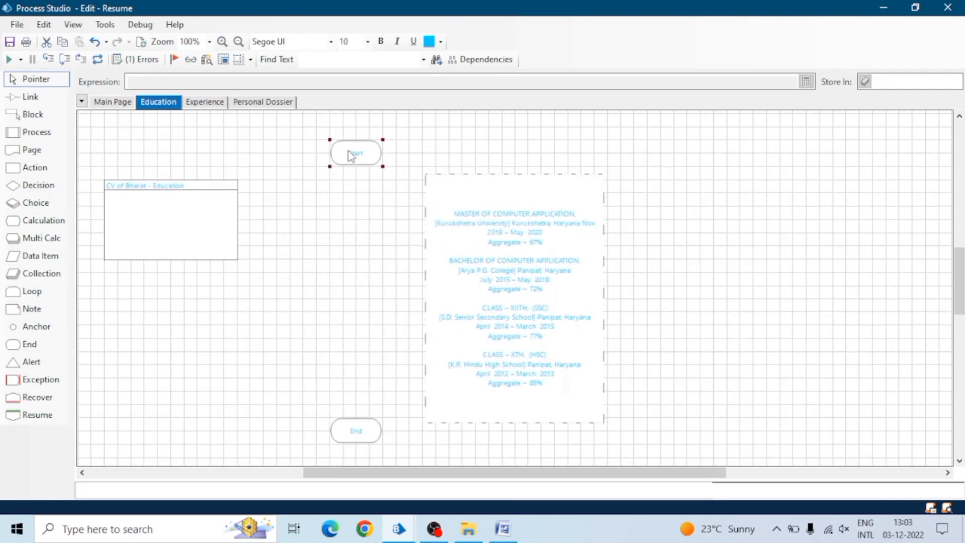
Link Start to the education degrees note and the note to End.
{"action": "left_click", "coordinate": [355, 430]}
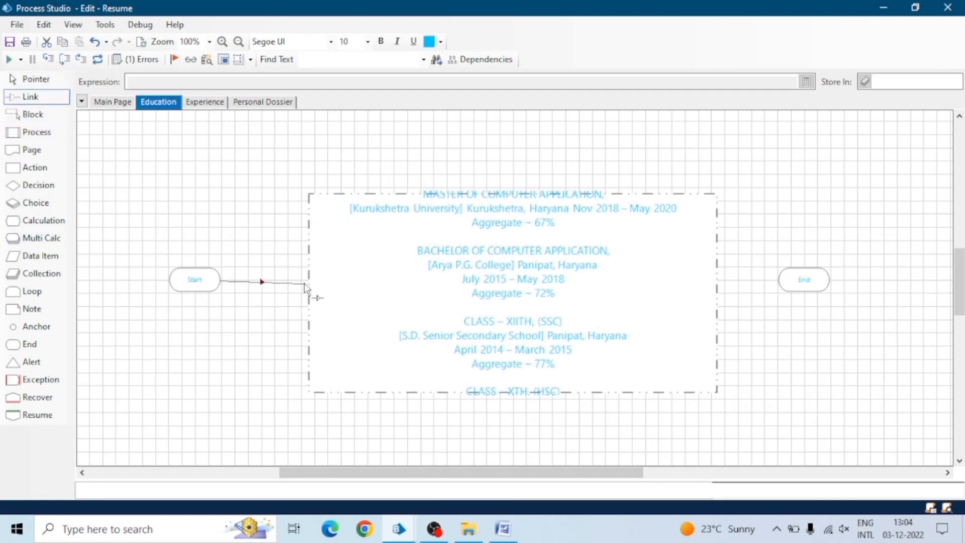
{"action": "left_click", "coordinate": [35, 79]}
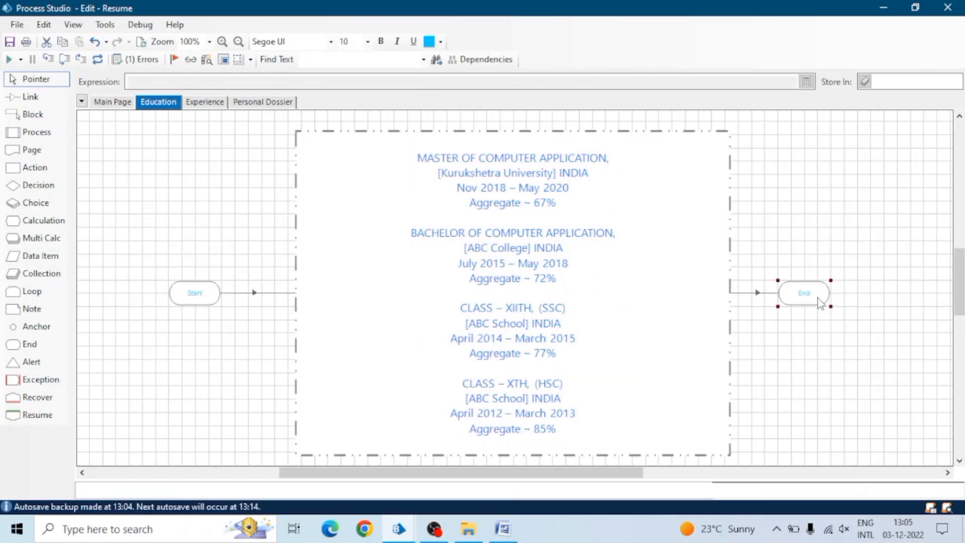
{"action": "left_click", "coordinate": [204, 101]}
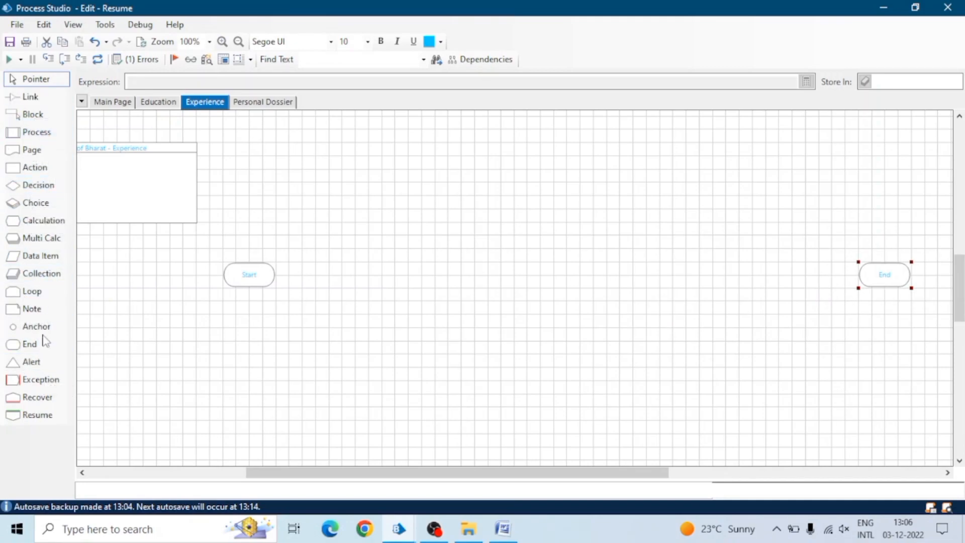
Add a calculation stage Infosys Limited (2018-2022) with role and numbered responsibilities.
{"action": "left_click", "coordinate": [33, 291]}
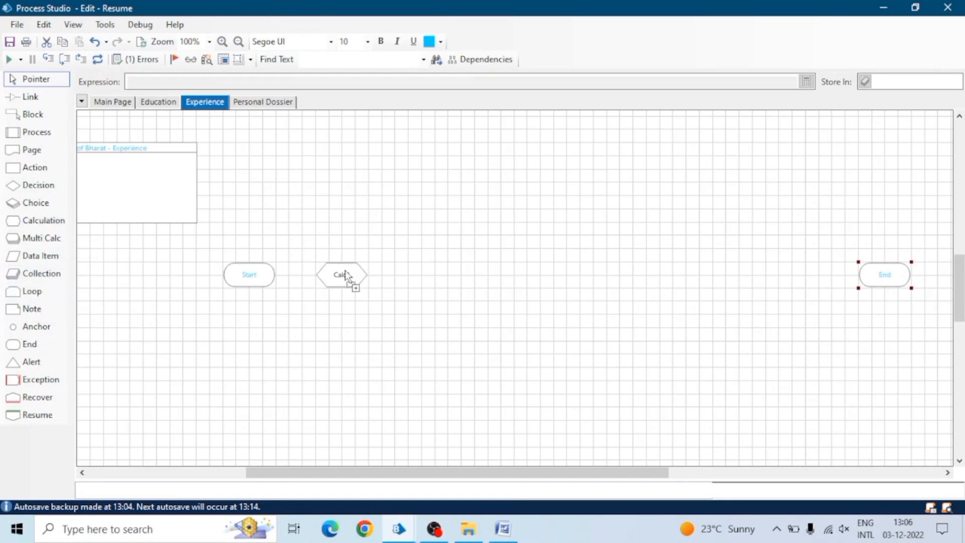
{"action": "double_click", "coordinate": [341, 275]}
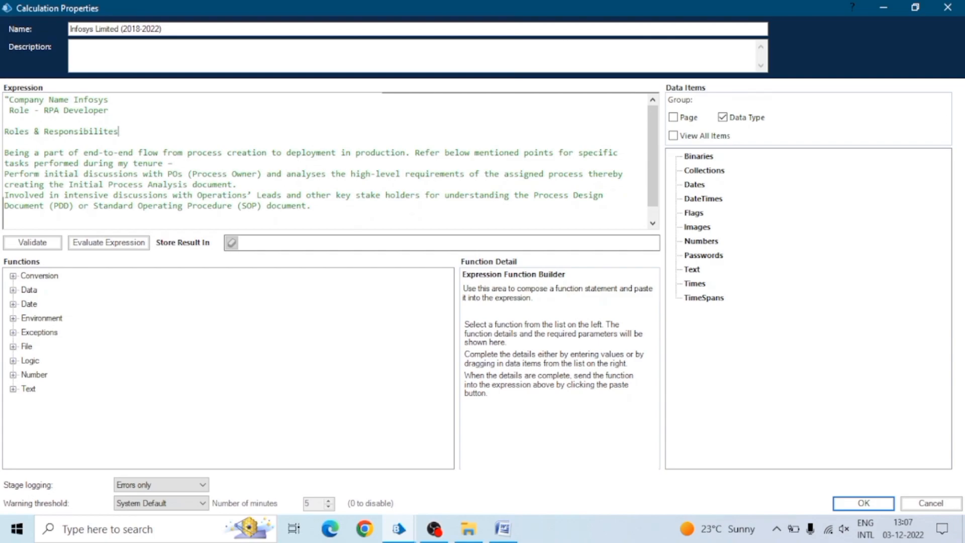
{"action": "type", "text": ":"}
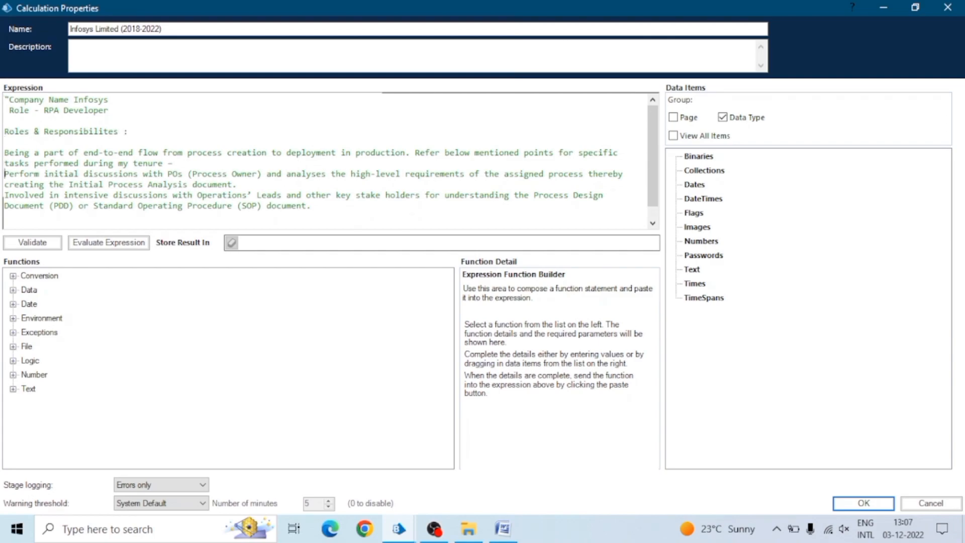
{"action": "type", "text": "1,"}
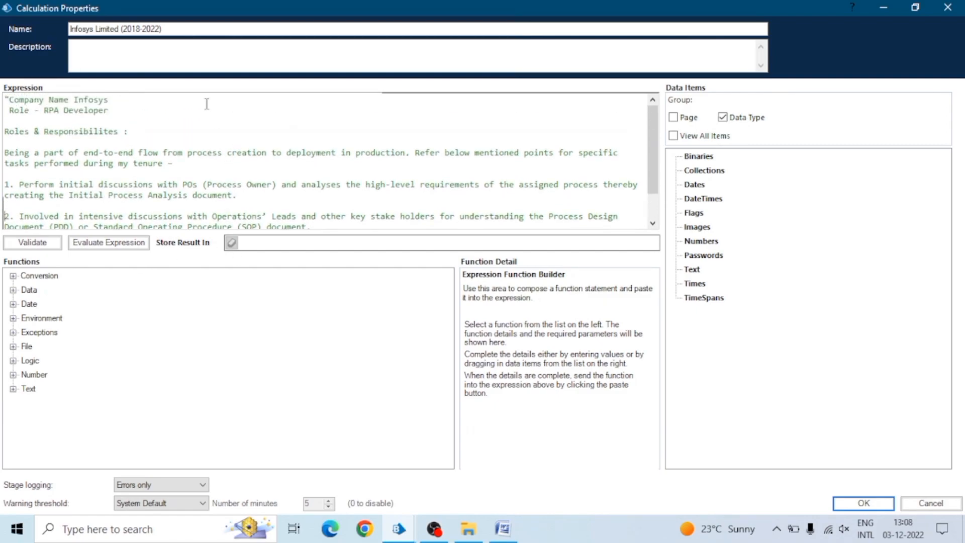
{"action": "left_click", "coordinate": [862, 502]}
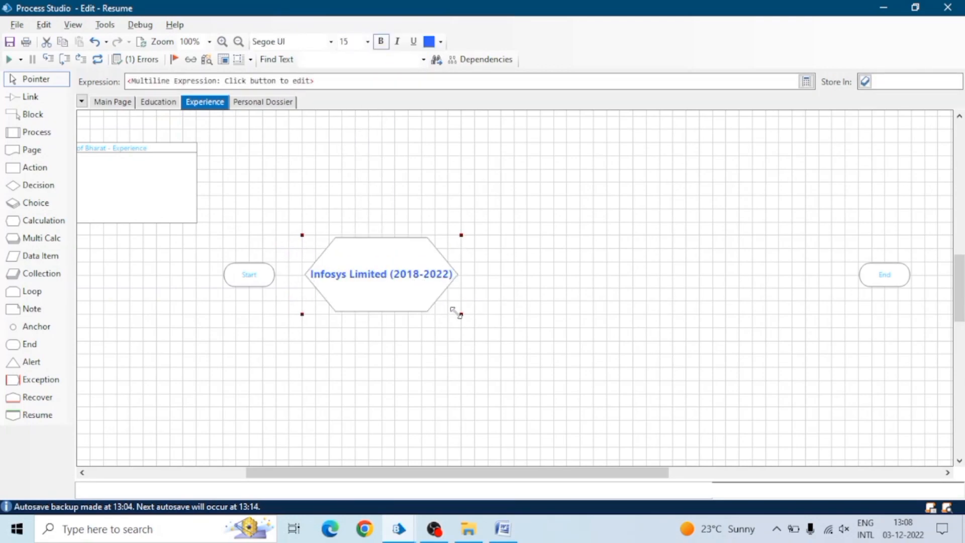
Link the Infosys stage, confirm the Google (2022-Present) calculation and go to Personal Dossier.
{"action": "left_click", "coordinate": [883, 274]}
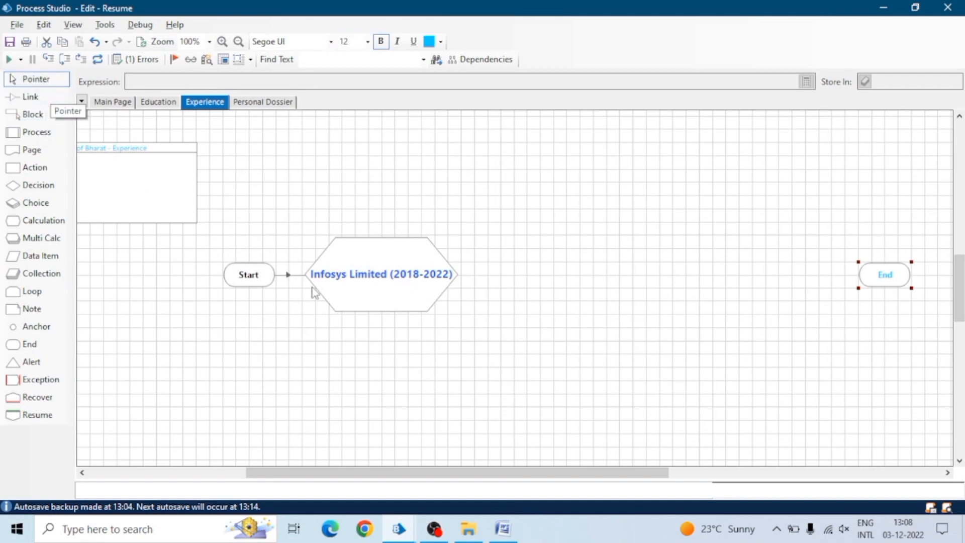
{"action": "double_click", "coordinate": [381, 274]}
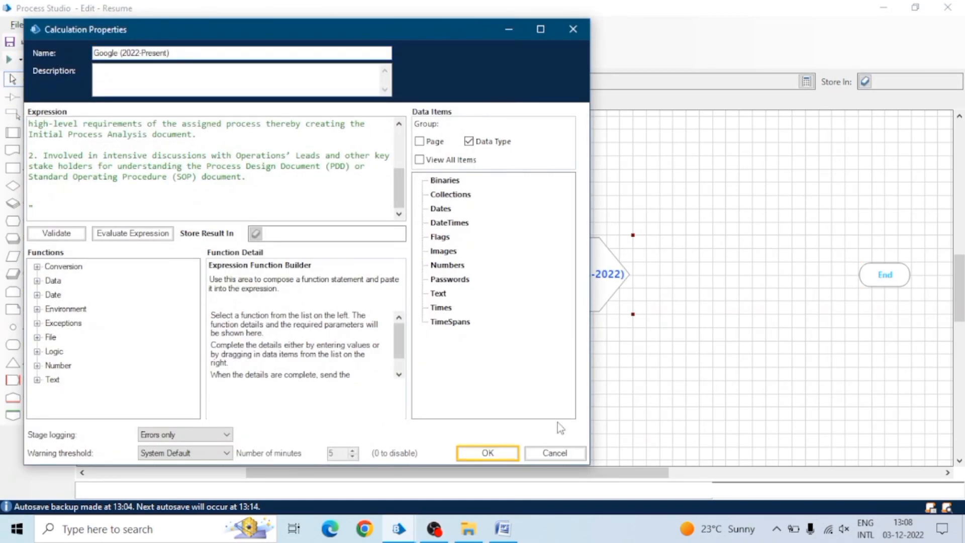
{"action": "left_click", "coordinate": [486, 453]}
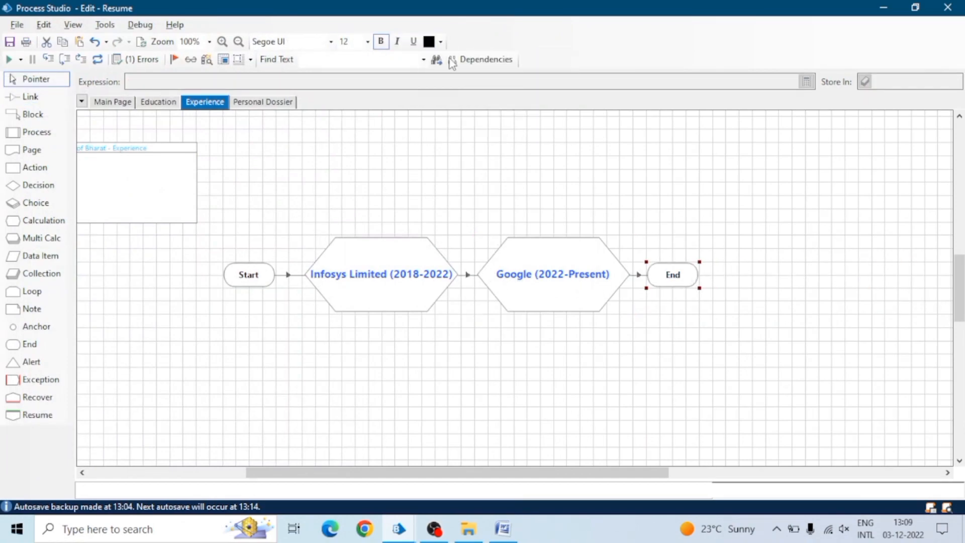
{"action": "left_click", "coordinate": [262, 101]}
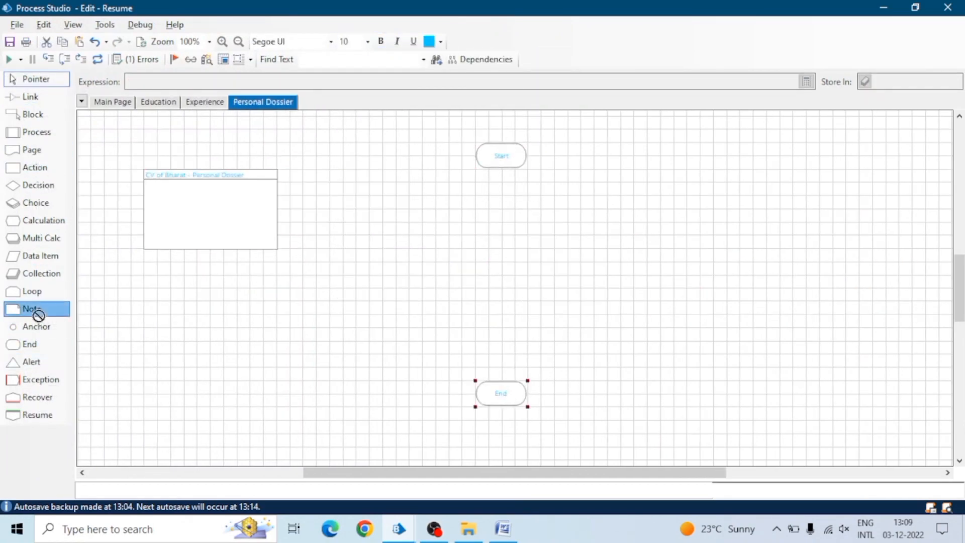
Add a CONTACT note holding Email and LinkedIn details.
{"action": "left_click", "coordinate": [501, 196]}
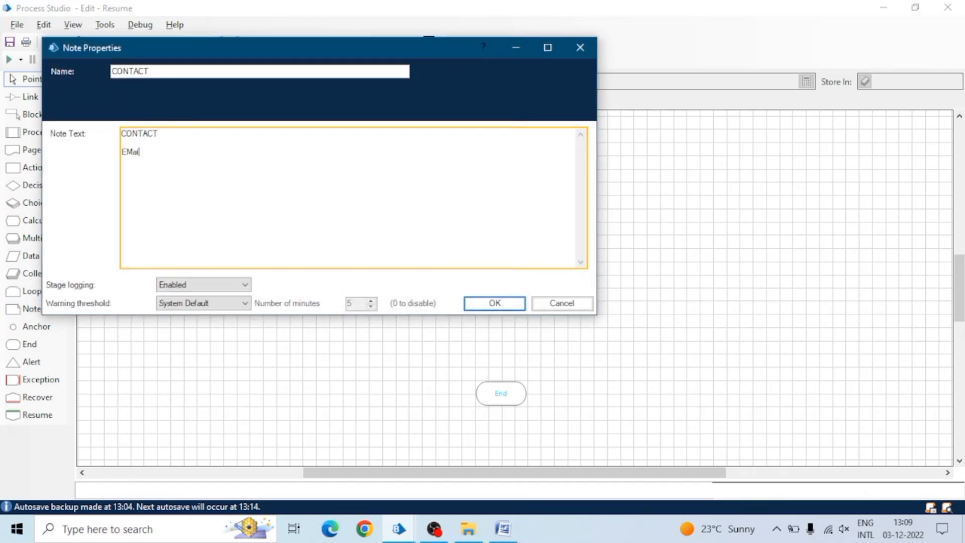
{"action": "type", "text": "Email"}
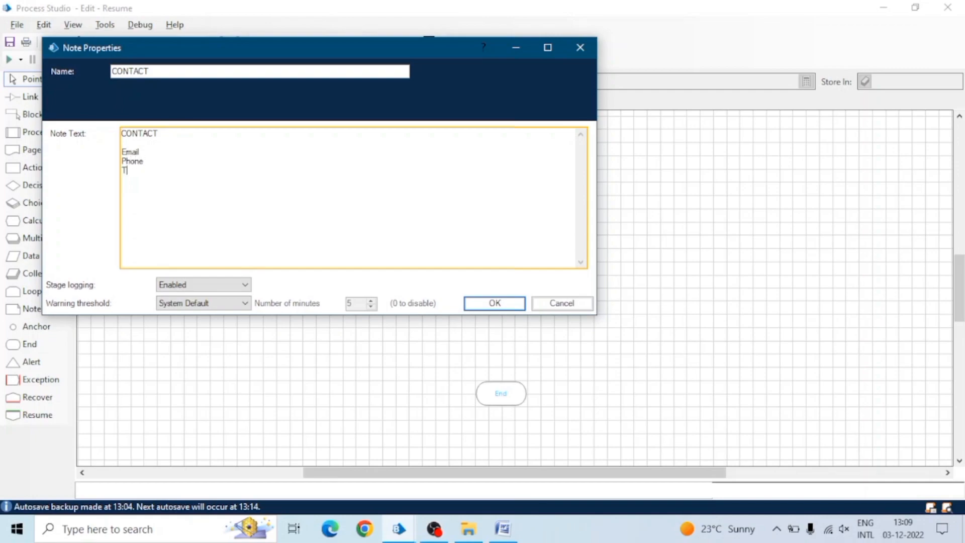
{"action": "type", "text": "Linked"}
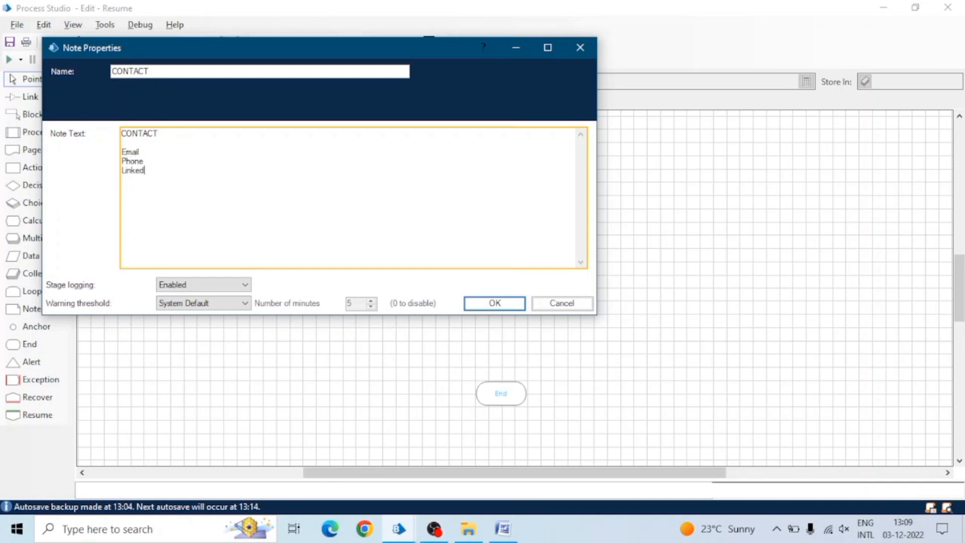
{"action": "left_click", "coordinate": [494, 302]}
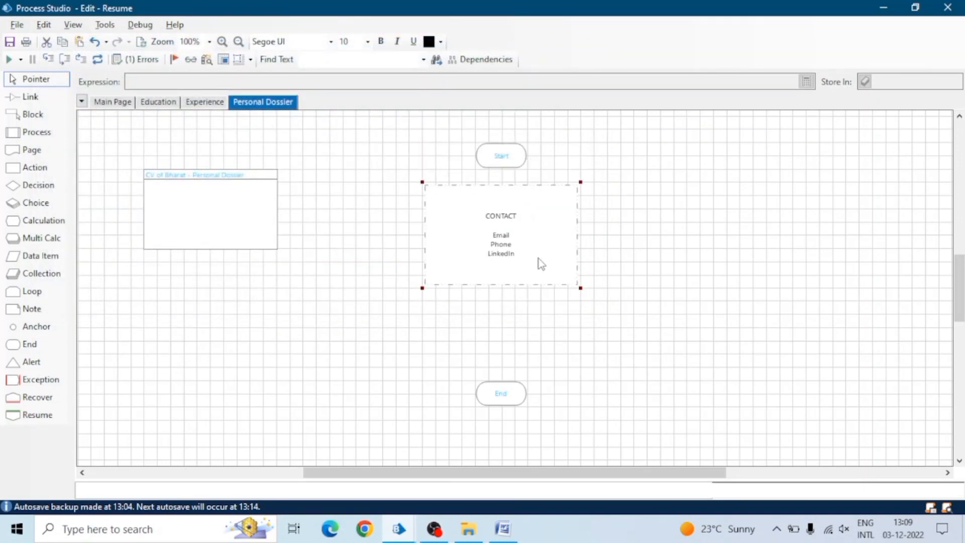
{"action": "mouse_move", "coordinate": [380, 41]}
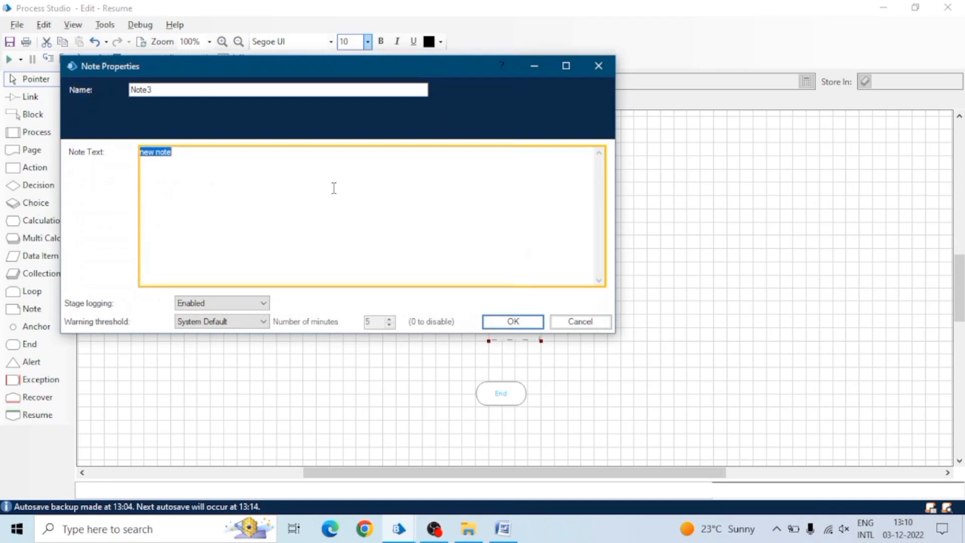
Add the AWARDS & RECOGNITION note, link the notes into the flow and go to Experience.
{"action": "type", "text": "AWARDS & RECOGNITION"}
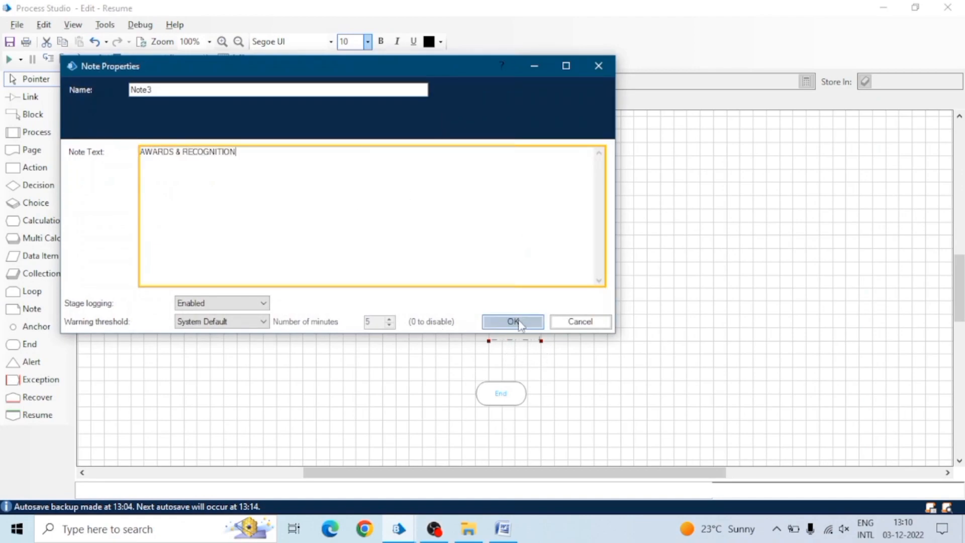
{"action": "left_click", "coordinate": [512, 322]}
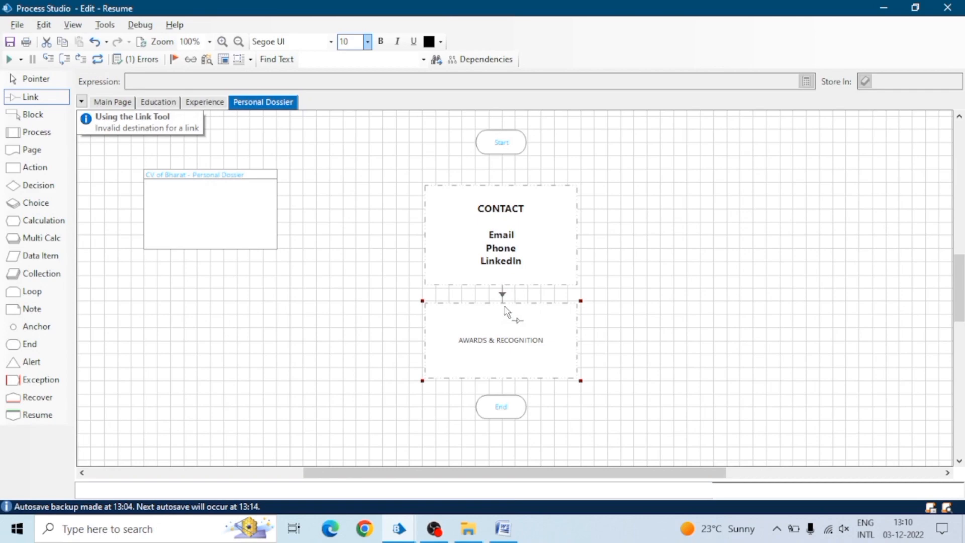
{"action": "left_click", "coordinate": [36, 78]}
{"action": "type", "text": "INTERPERSONAL SKILLS"}
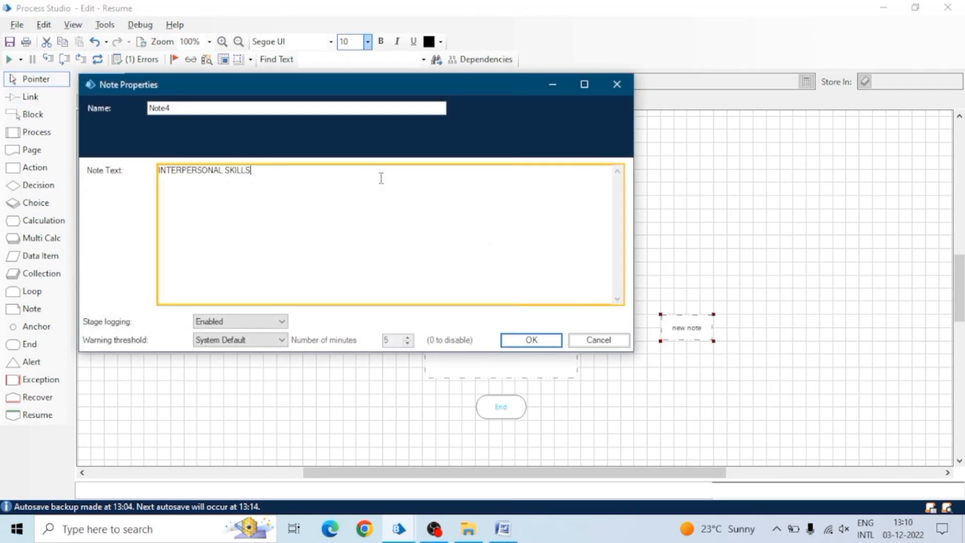
{"action": "left_click", "coordinate": [530, 340]}
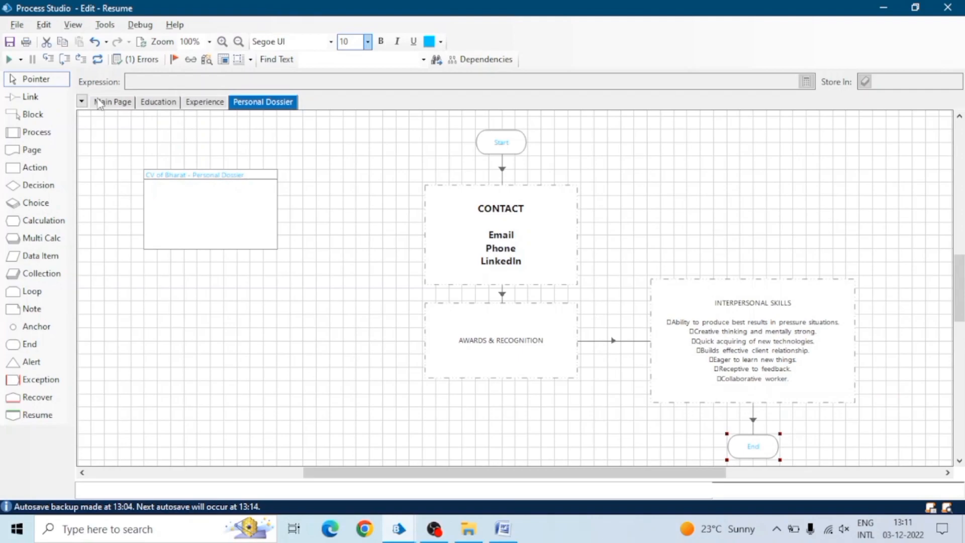
{"action": "left_click", "coordinate": [112, 101]}
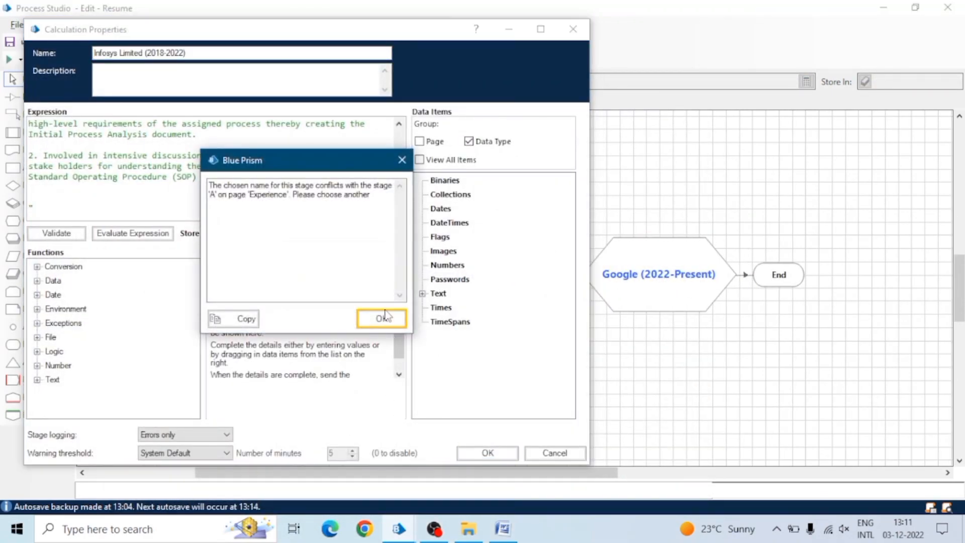
Dismiss the Experience stage-name conflict warning and return to the Main Page flowchart.
{"action": "left_click", "coordinate": [380, 318]}
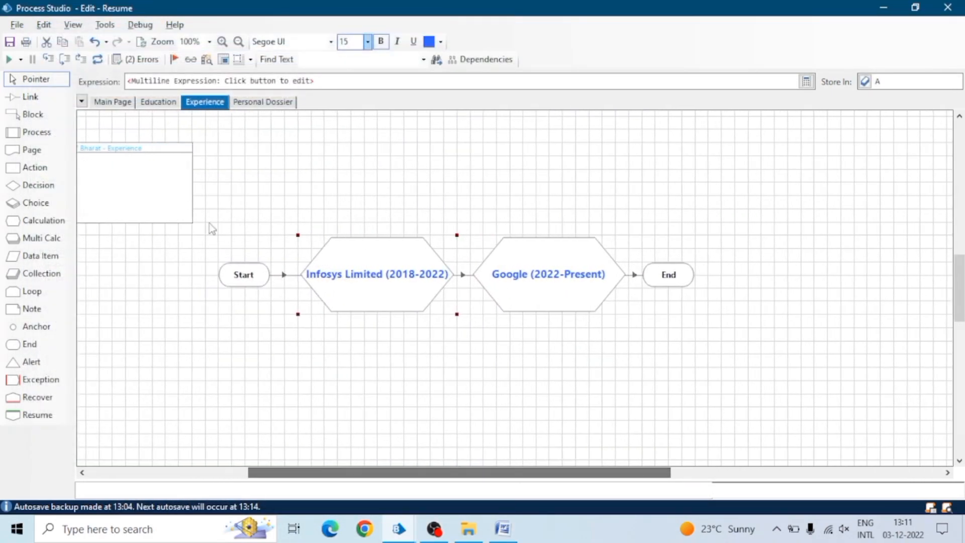
{"action": "left_click", "coordinate": [113, 101]}
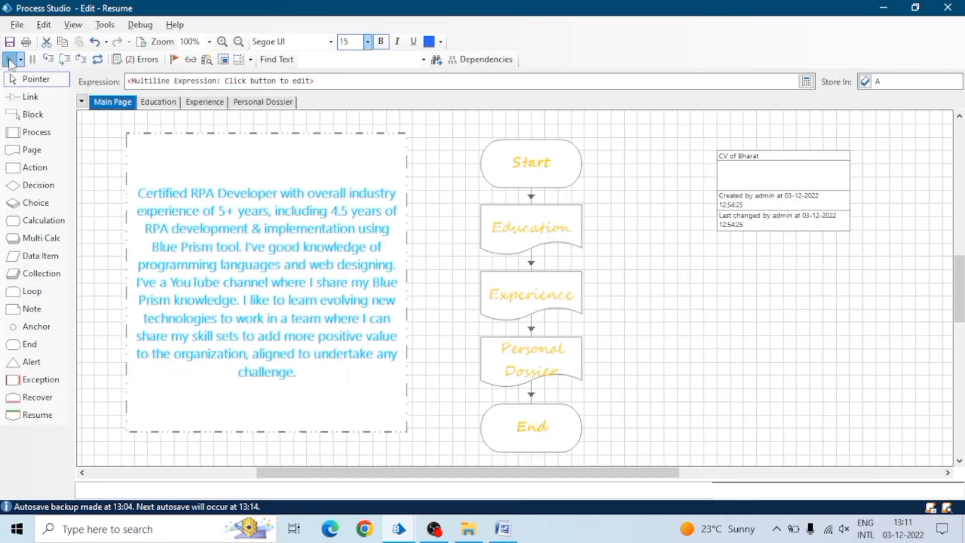
Run the CV of Bharat process to End, browsing Education, Experience and Personal Dossier as it completes.
{"action": "left_click", "coordinate": [7, 60]}
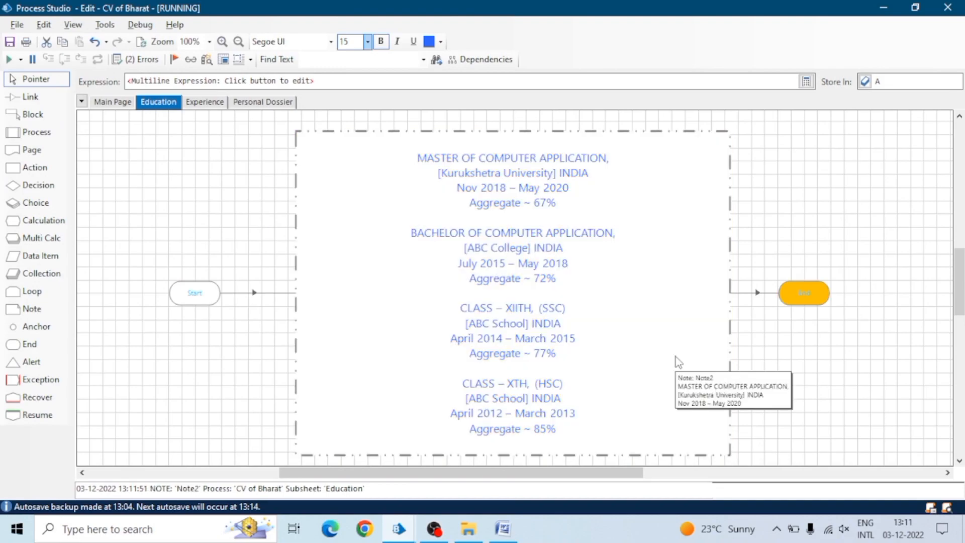
{"action": "left_click", "coordinate": [204, 102]}
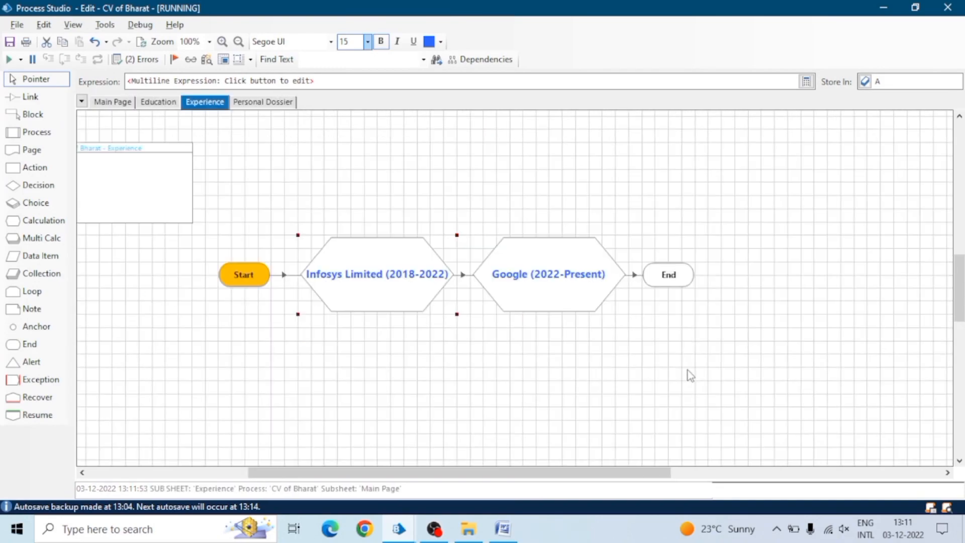
{"action": "left_click", "coordinate": [547, 273]}
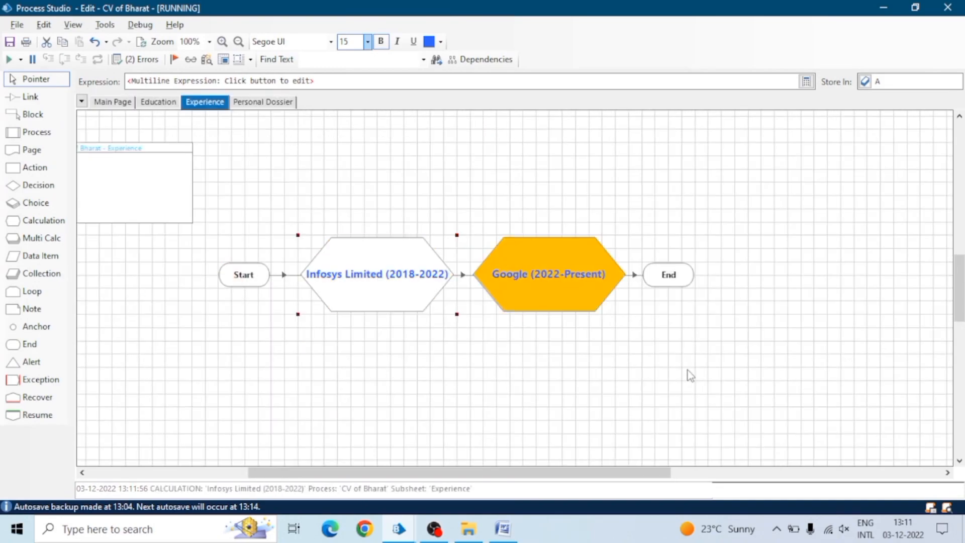
{"action": "left_click", "coordinate": [112, 102]}
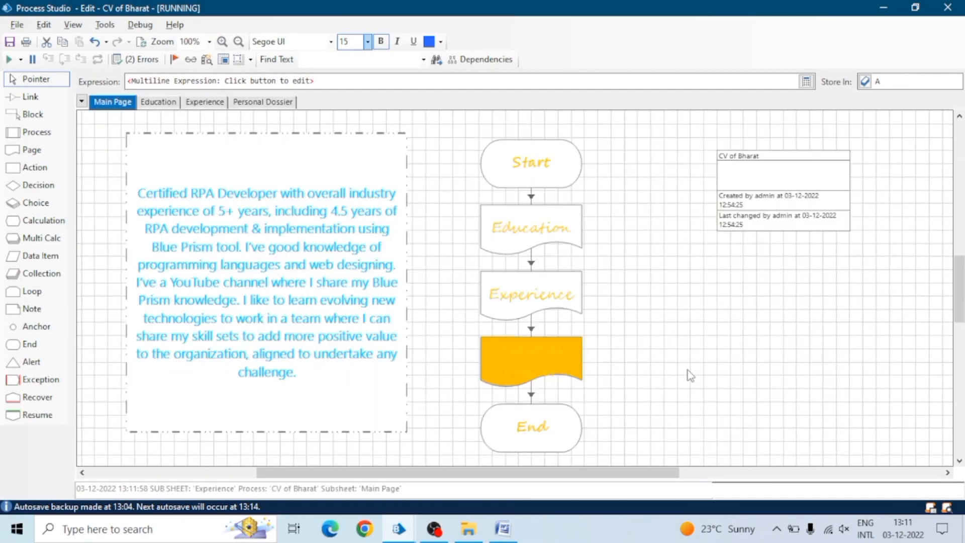
{"action": "left_click", "coordinate": [262, 102]}
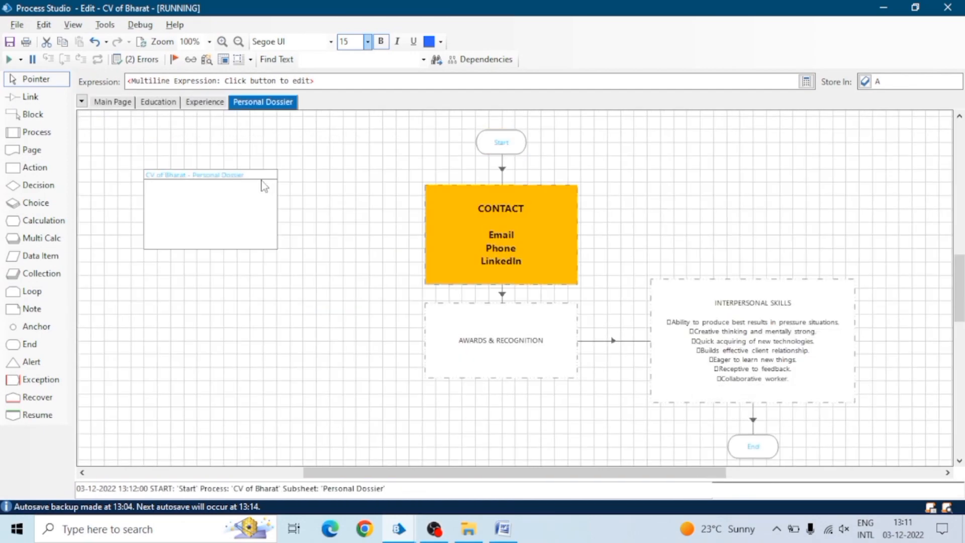
{"action": "left_click", "coordinate": [752, 341]}
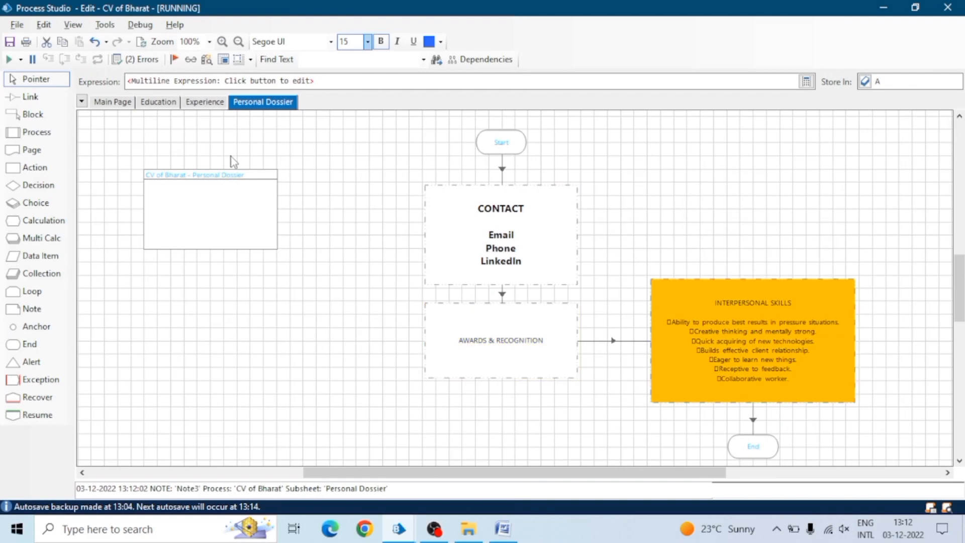
{"action": "left_click", "coordinate": [113, 102]}
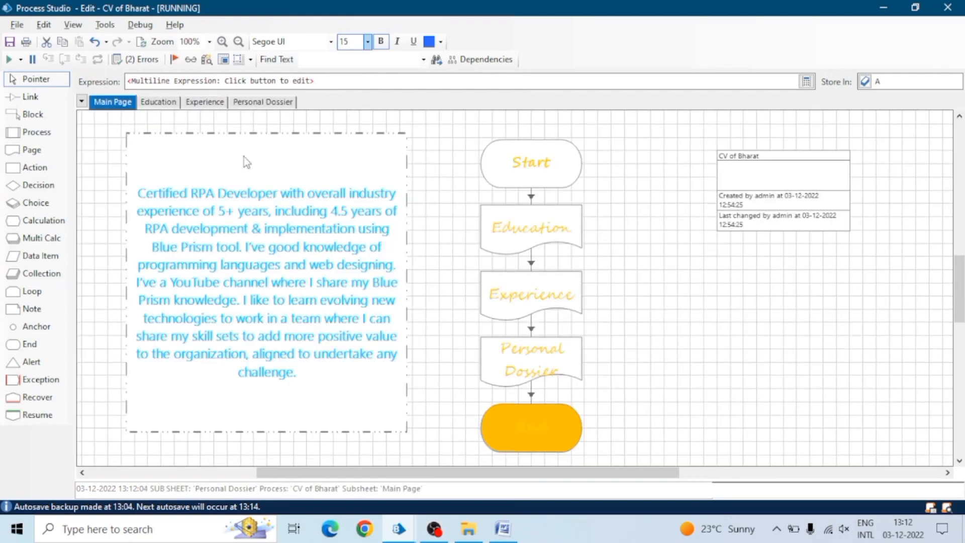
{"action": "left_click", "coordinate": [204, 101]}
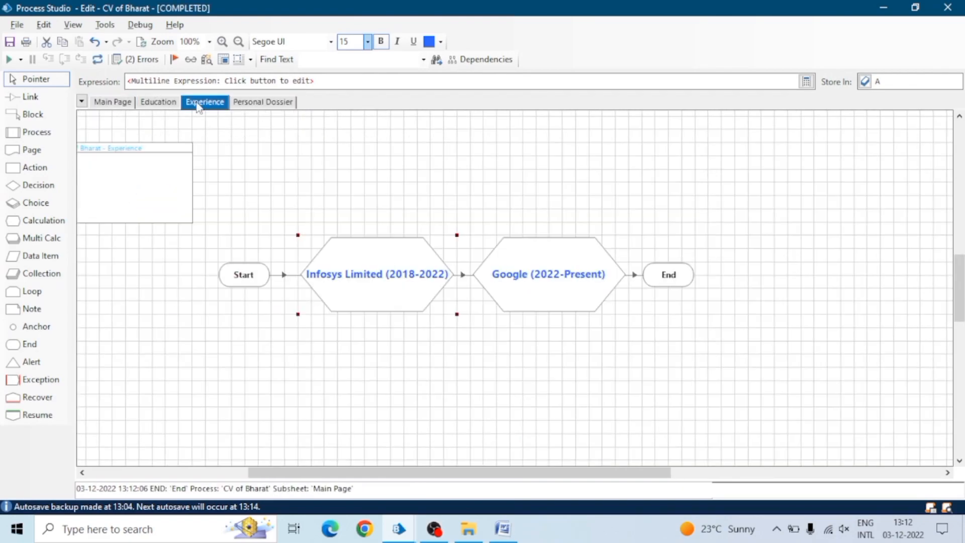
{"action": "left_click", "coordinate": [262, 101]}
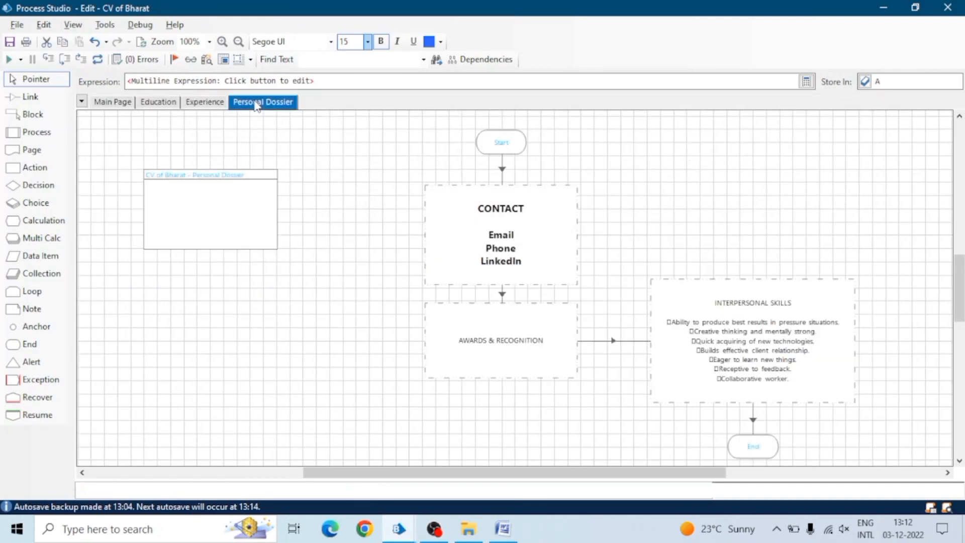
Store the Infosys Limited calculation's result in a new Infosys data item.
{"action": "left_click", "coordinate": [204, 101]}
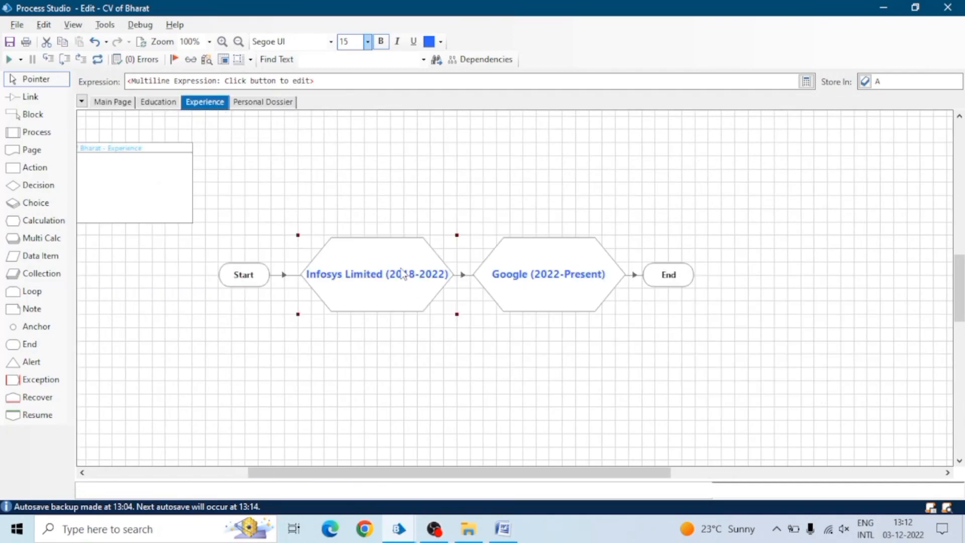
{"action": "double_click", "coordinate": [377, 274]}
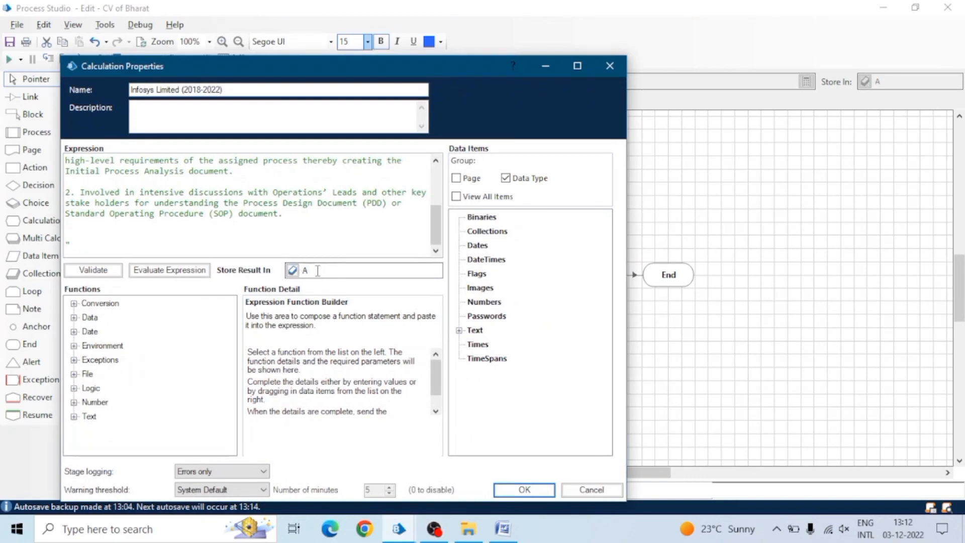
{"action": "type", "text": "Infosys"}
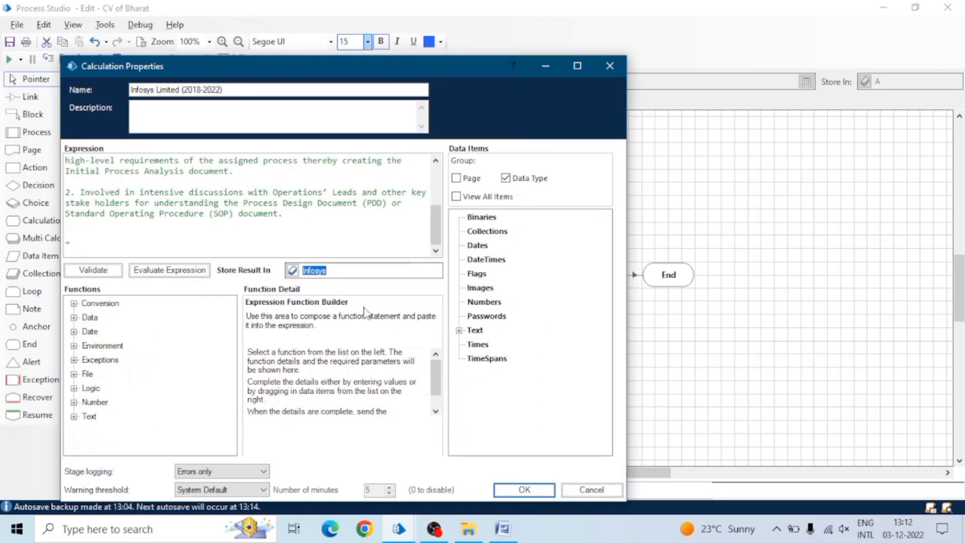
{"action": "left_click", "coordinate": [522, 489]}
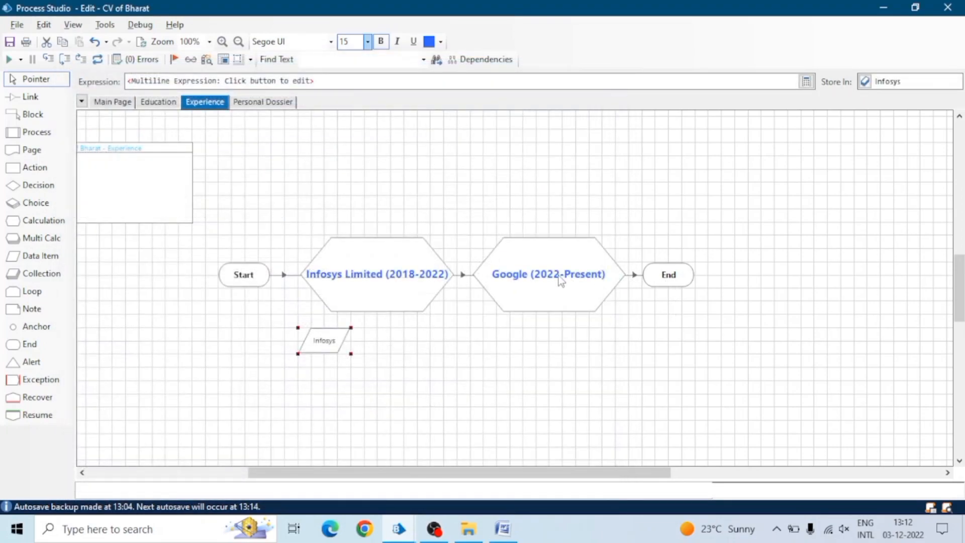
Store the Google calculation's result in a new Google data item and recheck its properties.
{"action": "double_click", "coordinate": [548, 273]}
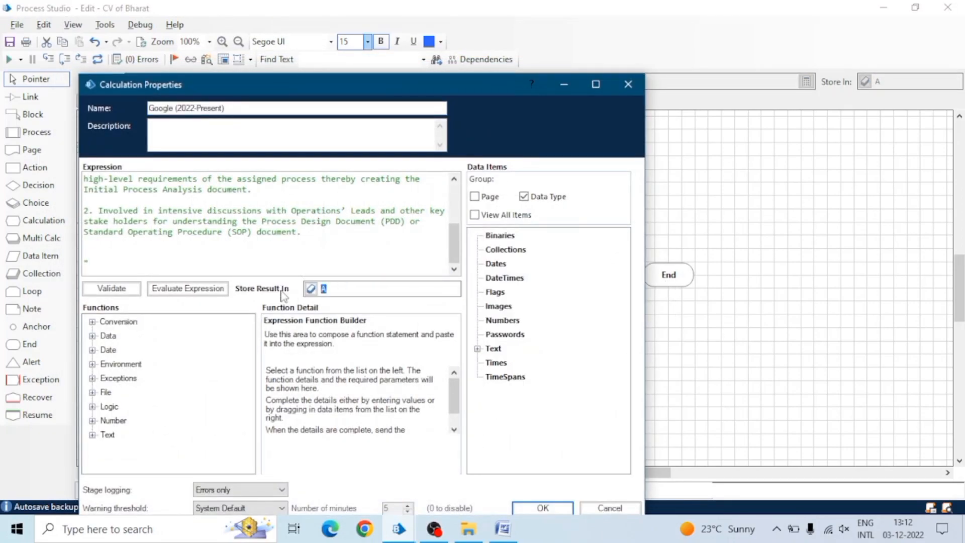
{"action": "type", "text": "Google"}
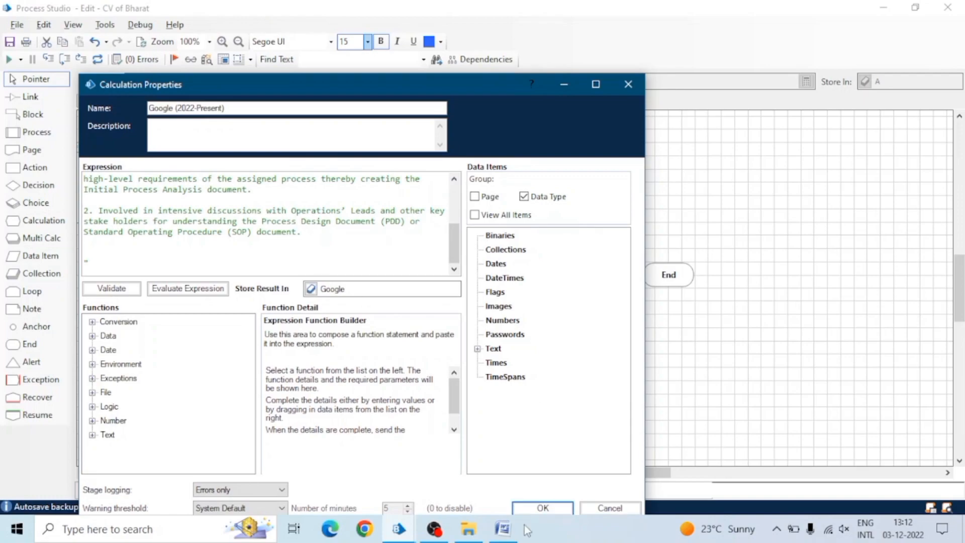
{"action": "left_click", "coordinate": [541, 507]}
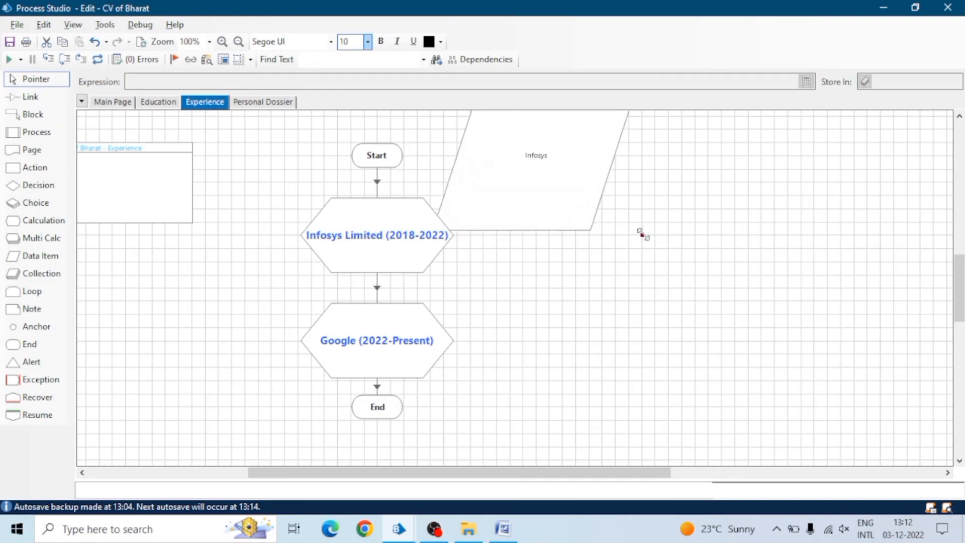
{"action": "double_click", "coordinate": [376, 340]}
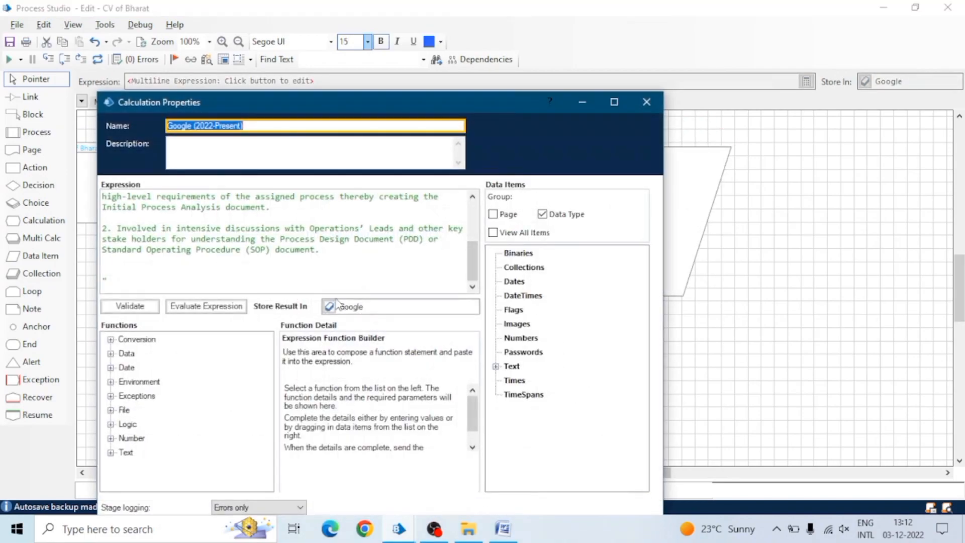
{"action": "left_click", "coordinate": [646, 101]}
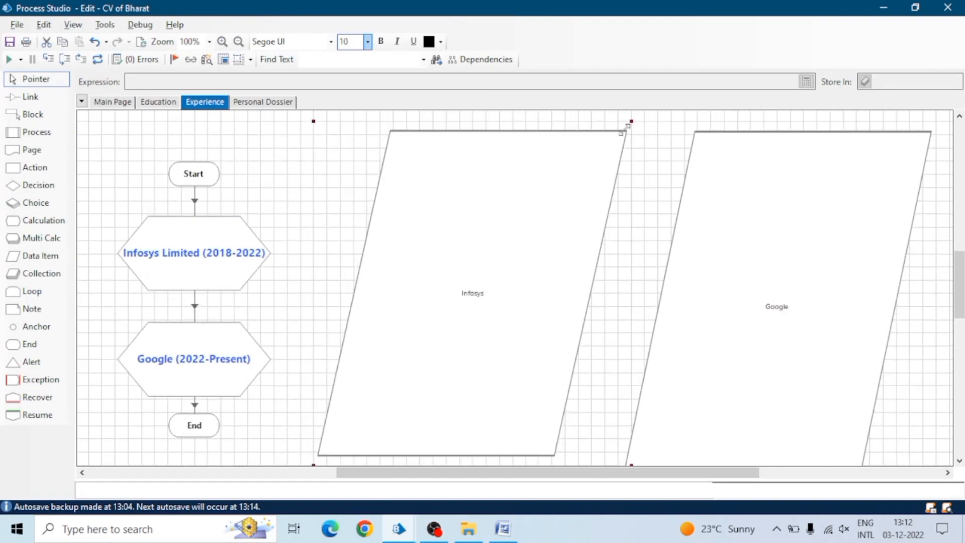
Rerun the CV process, pause it, and show the Experience page with Infosys and Google details filled in.
{"action": "left_click", "coordinate": [8, 59]}
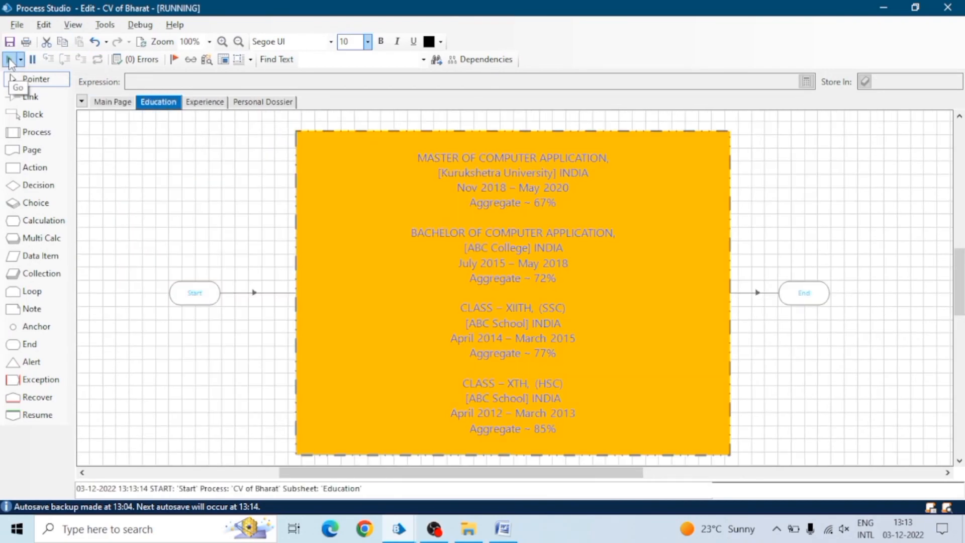
{"action": "left_click", "coordinate": [204, 102]}
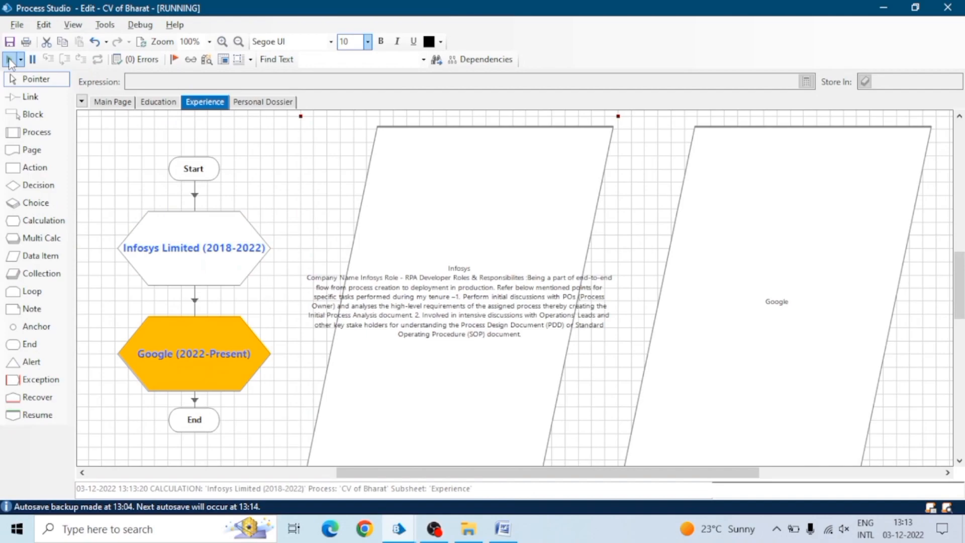
{"action": "left_click", "coordinate": [111, 101]}
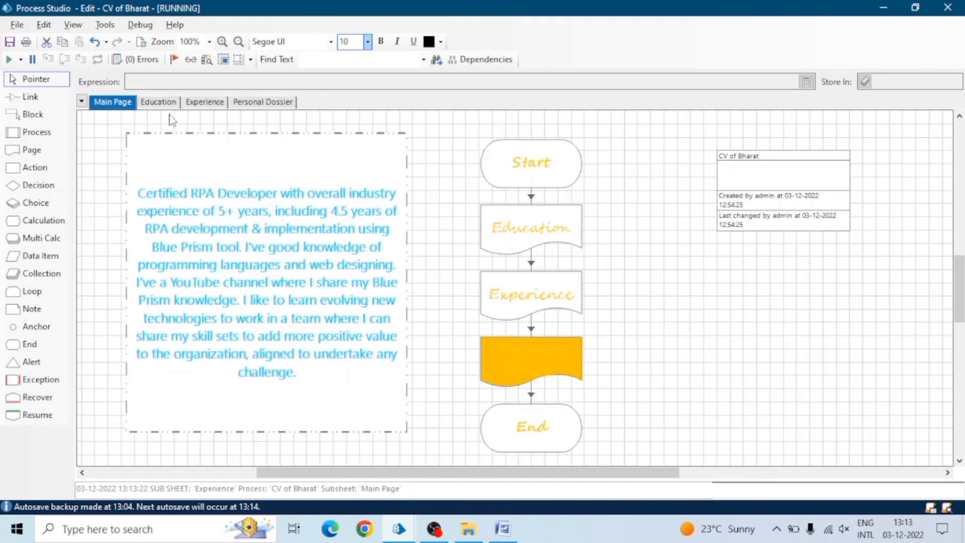
{"action": "left_click", "coordinate": [263, 102]}
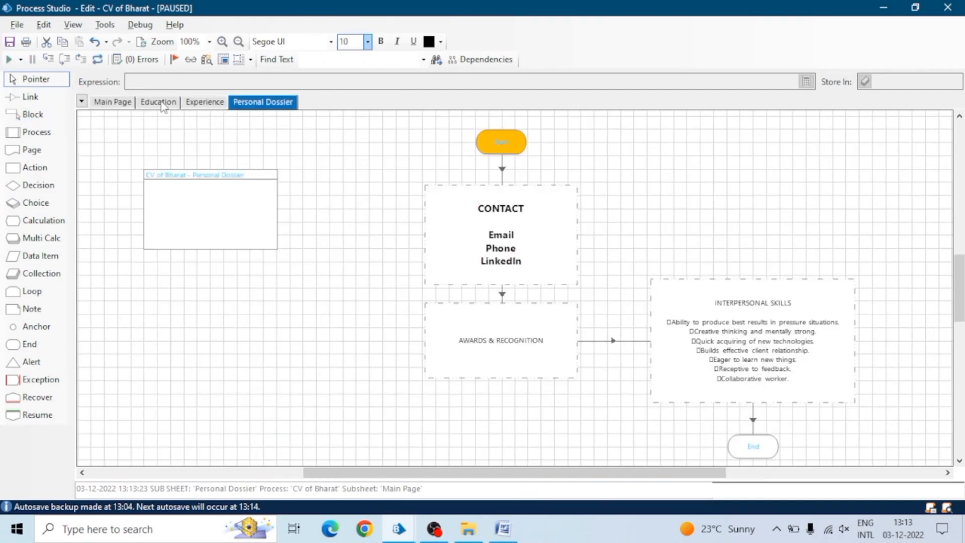
{"action": "left_click", "coordinate": [204, 101]}
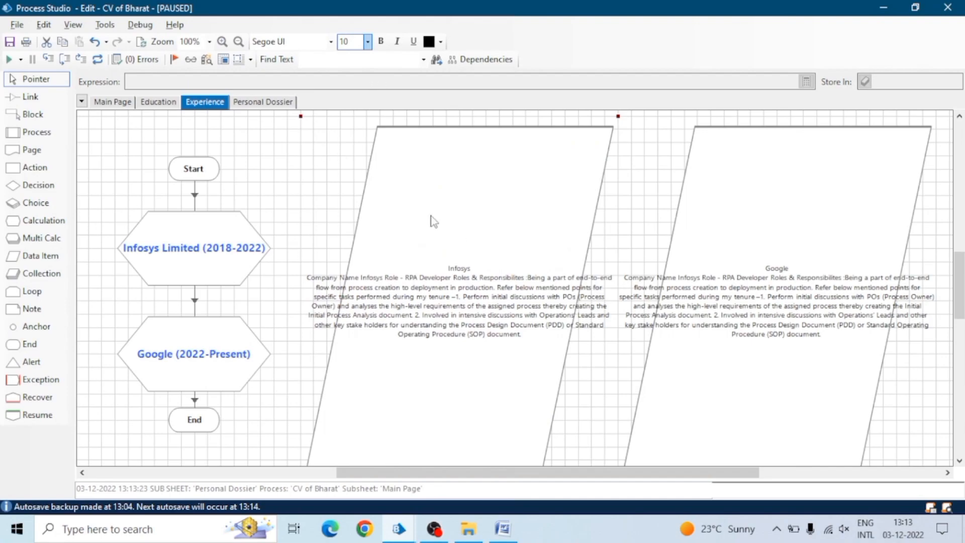
{"action": "left_click", "coordinate": [368, 41]}
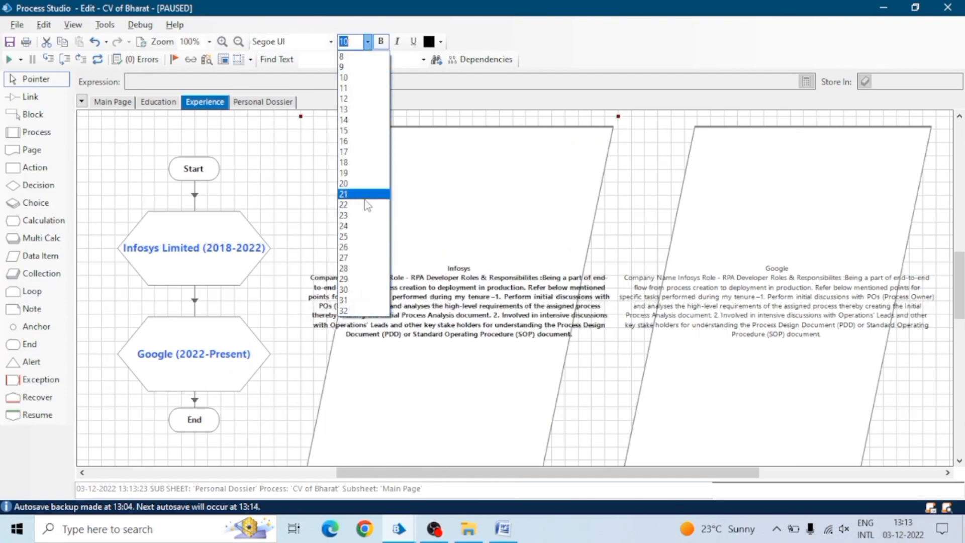
Make the Infosys details text size 15 and dark blue.
{"action": "left_click", "coordinate": [343, 130]}
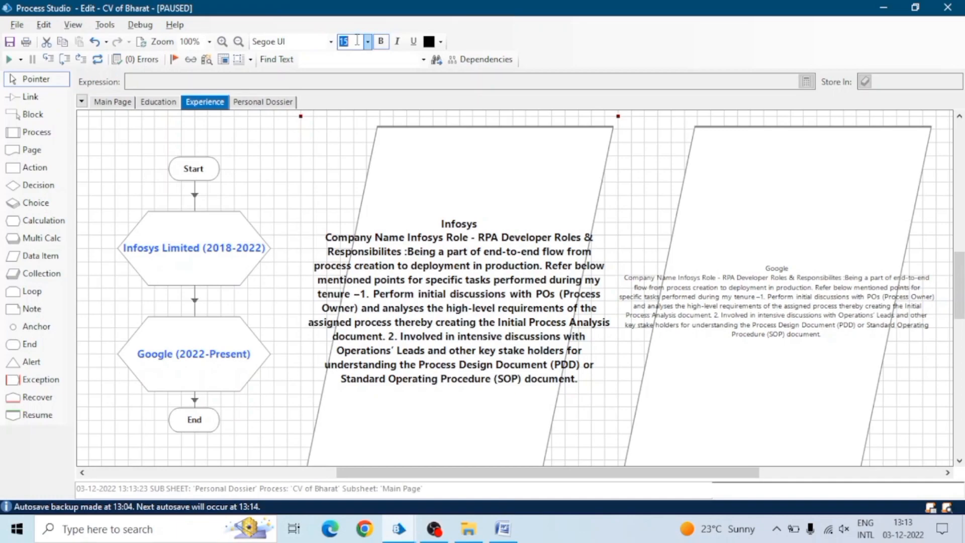
{"action": "left_click", "coordinate": [429, 41]}
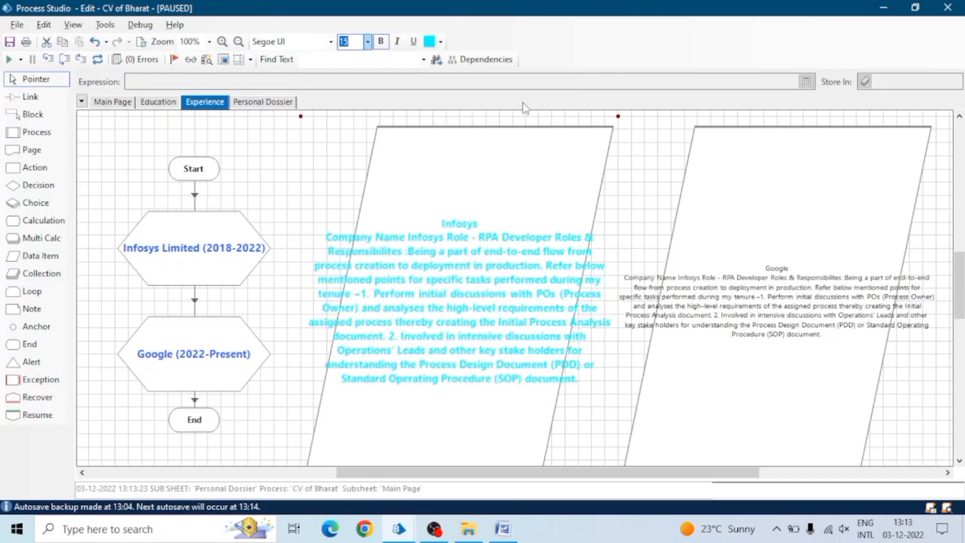
{"action": "mouse_move", "coordinate": [454, 48]}
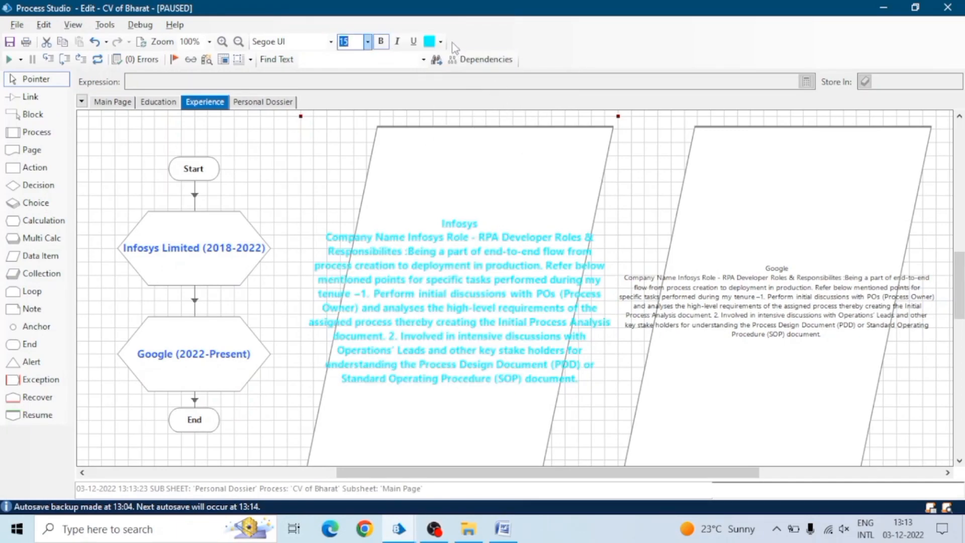
{"action": "left_click", "coordinate": [429, 42]}
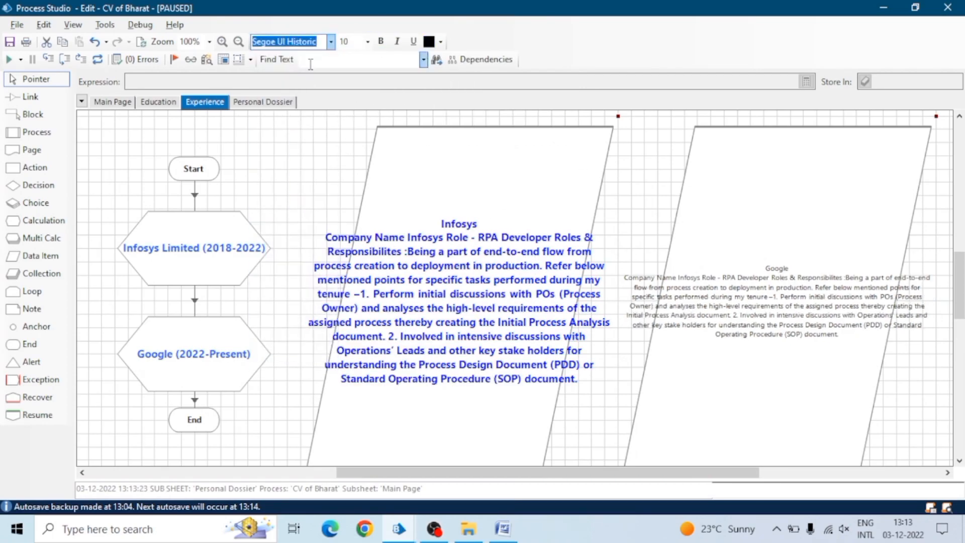
Give the Google details the Niagara Solid font, size 24, in orange.
{"action": "left_click", "coordinate": [330, 41]}
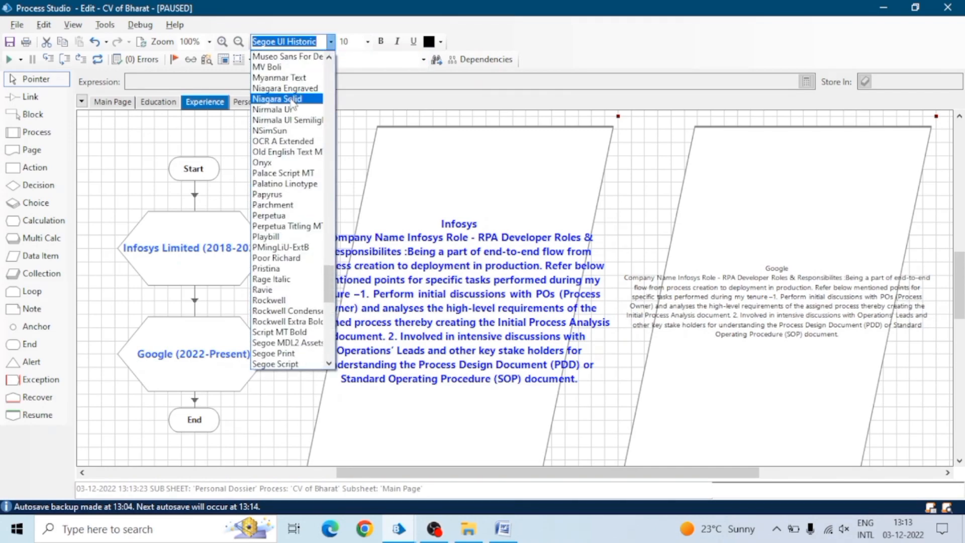
{"action": "left_click", "coordinate": [277, 98]}
{"action": "type", "text": "24"}
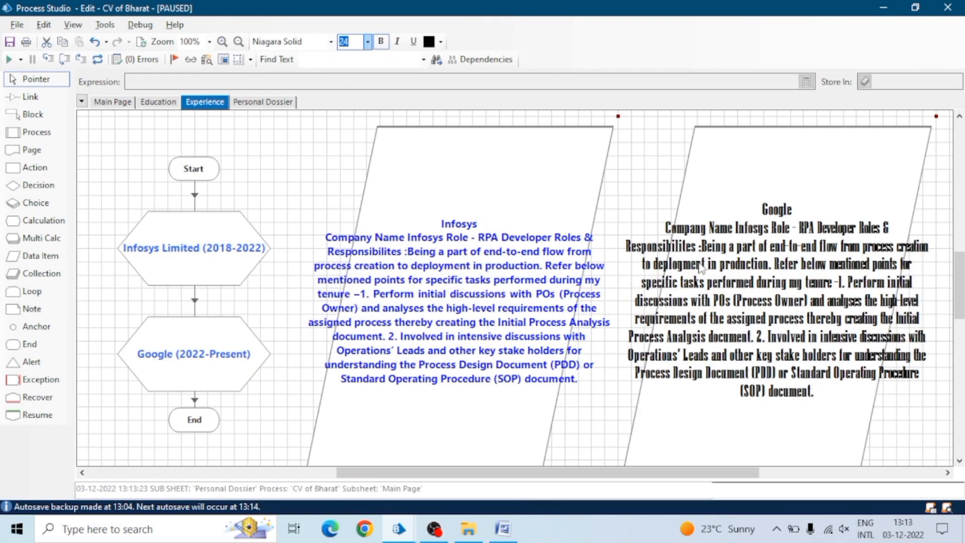
{"action": "left_click", "coordinate": [439, 41]}
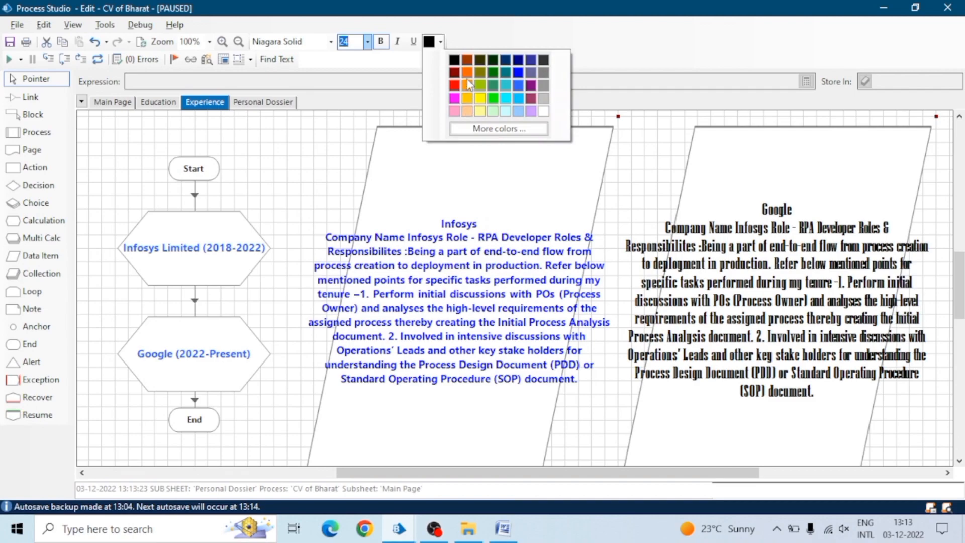
{"action": "left_click", "coordinate": [467, 73]}
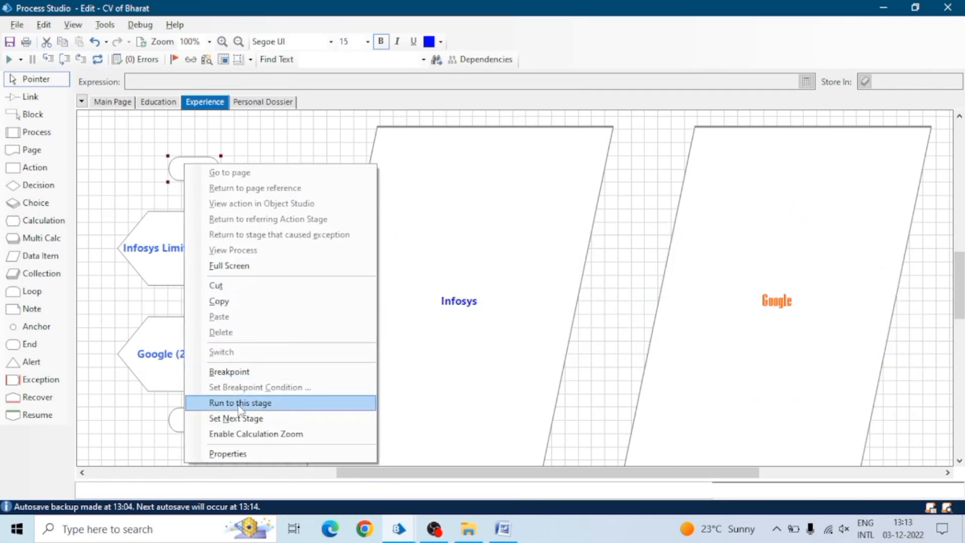
Run the Experience calculations to End, set a breakpoint on the Education note, and reset the process.
{"action": "left_click", "coordinate": [240, 402]}
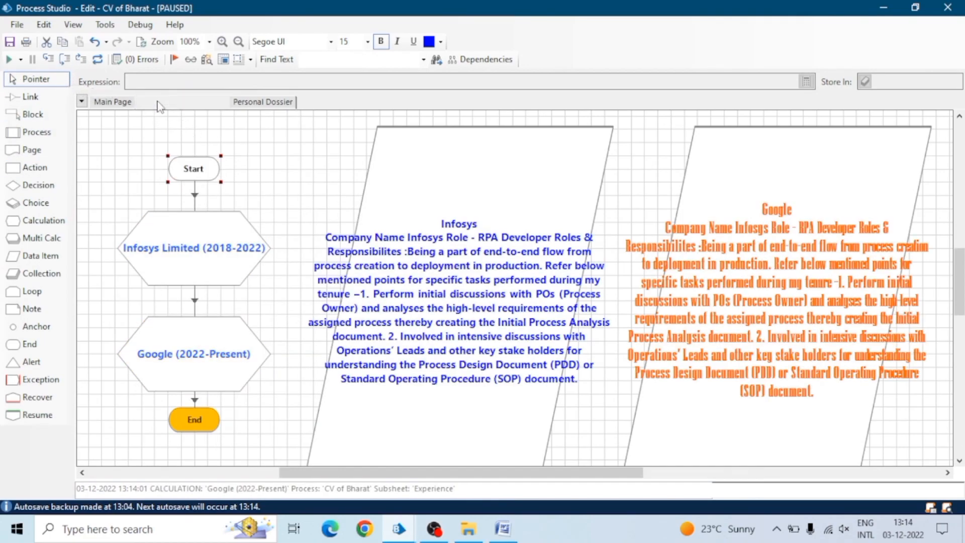
{"action": "left_click", "coordinate": [158, 101]}
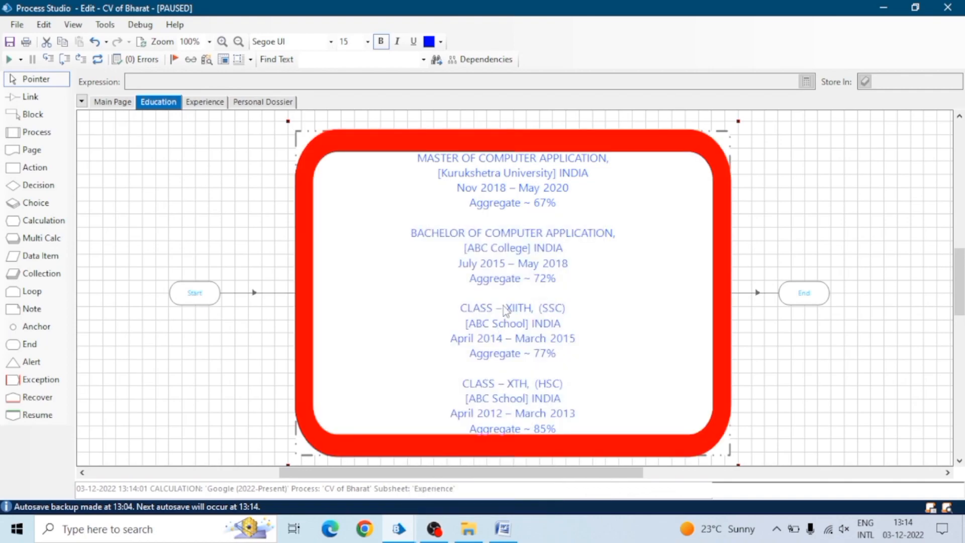
{"action": "right_click", "coordinate": [505, 309]}
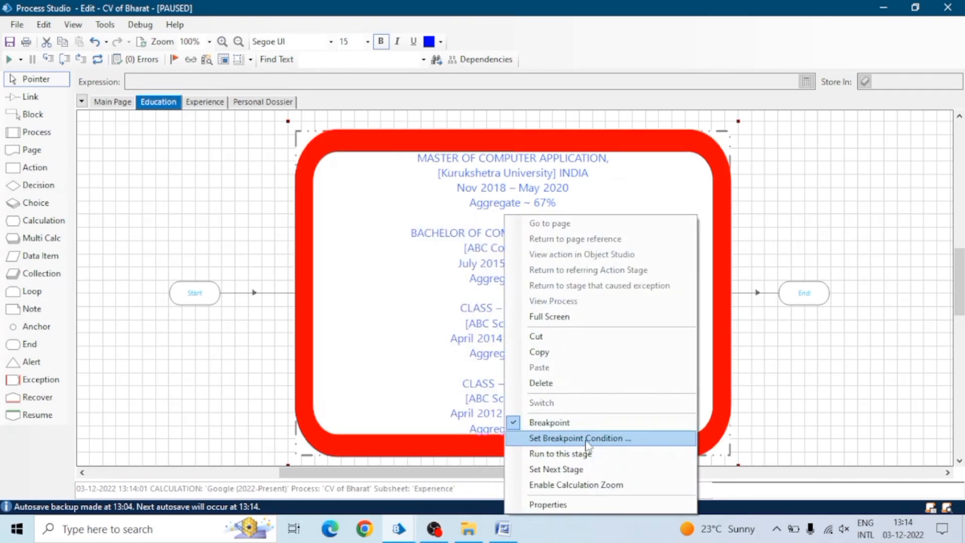
{"action": "left_click", "coordinate": [578, 437]}
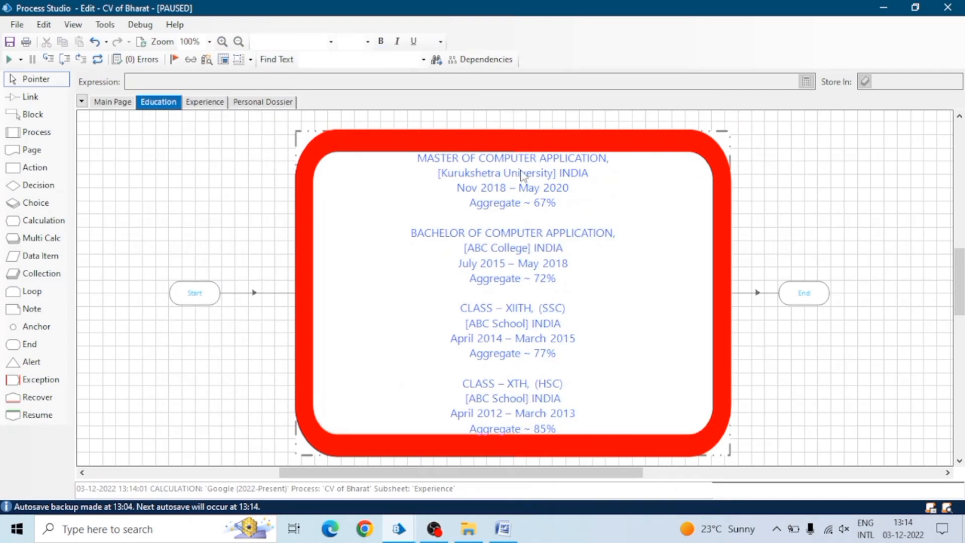
{"action": "left_click", "coordinate": [263, 102]}
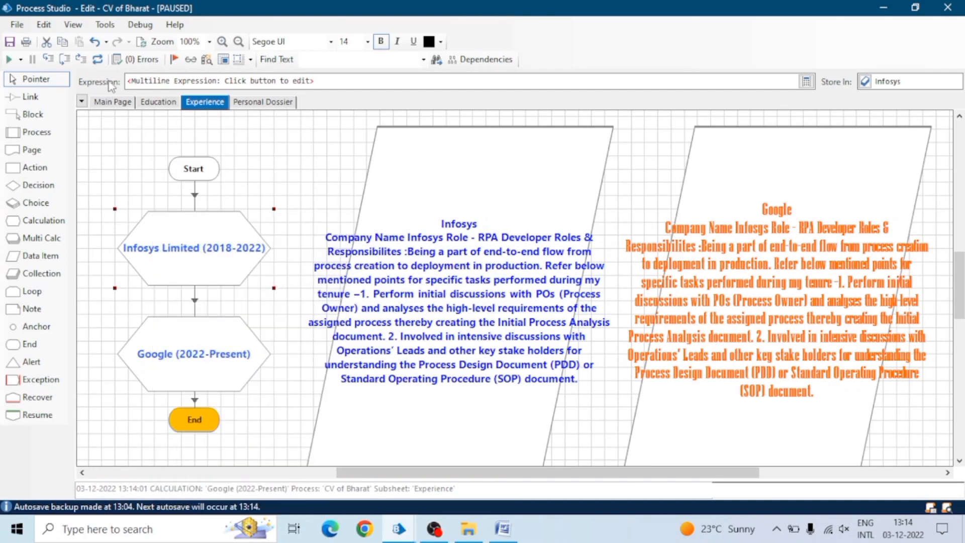
{"action": "left_click", "coordinate": [8, 60]}
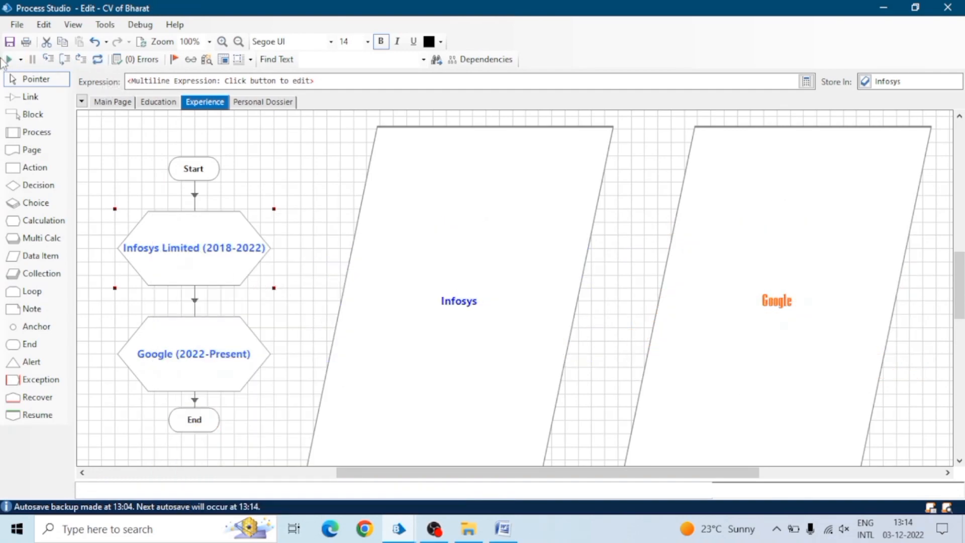
Run the CV process, continue past the Education breakpoint through Experience and Personal Dossier, then pause.
{"action": "left_click", "coordinate": [9, 60]}
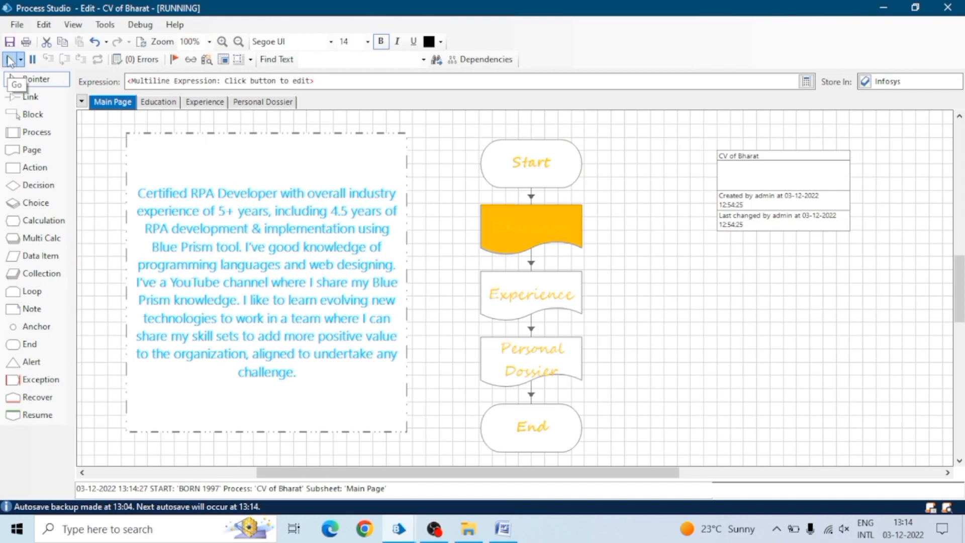
{"action": "left_click", "coordinate": [175, 59]}
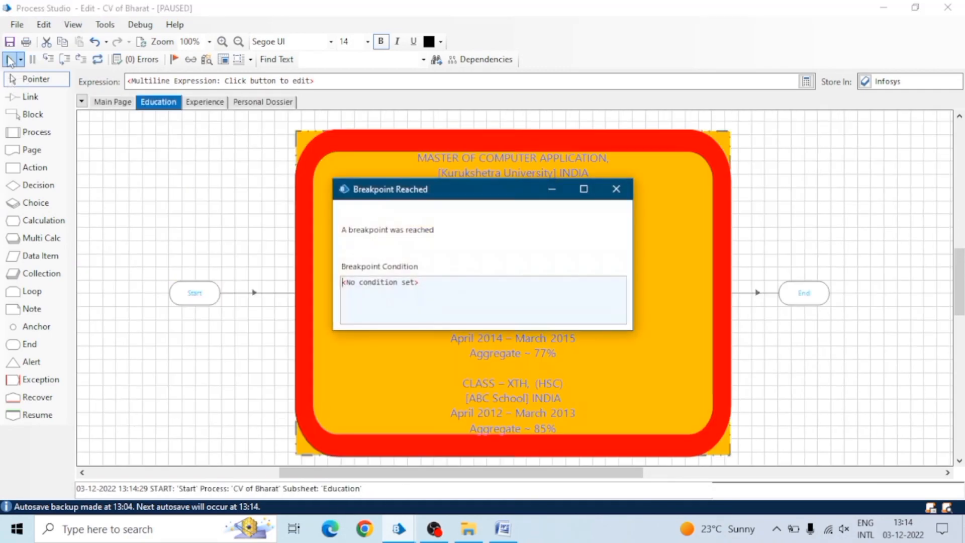
{"action": "left_click", "coordinate": [615, 189]}
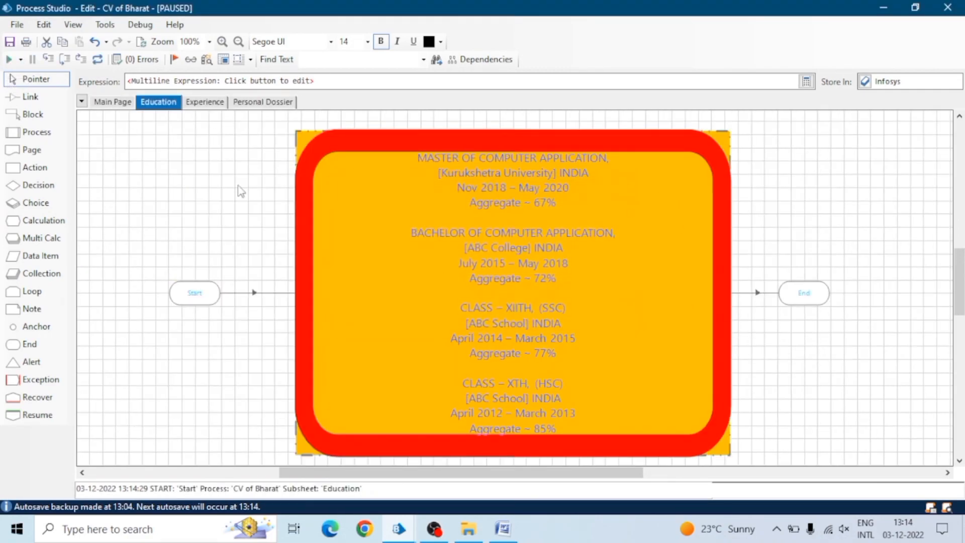
{"action": "left_click", "coordinate": [9, 60]}
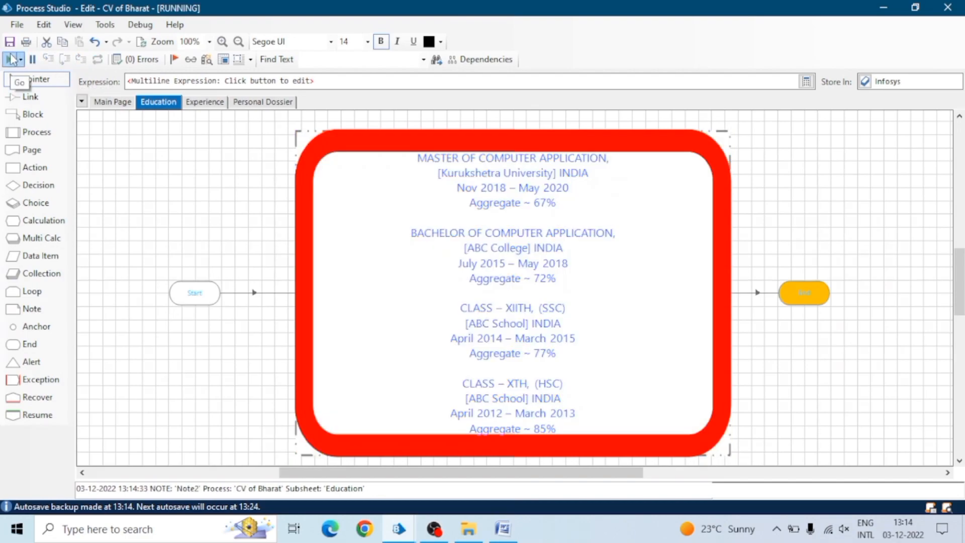
{"action": "left_click", "coordinate": [204, 102]}
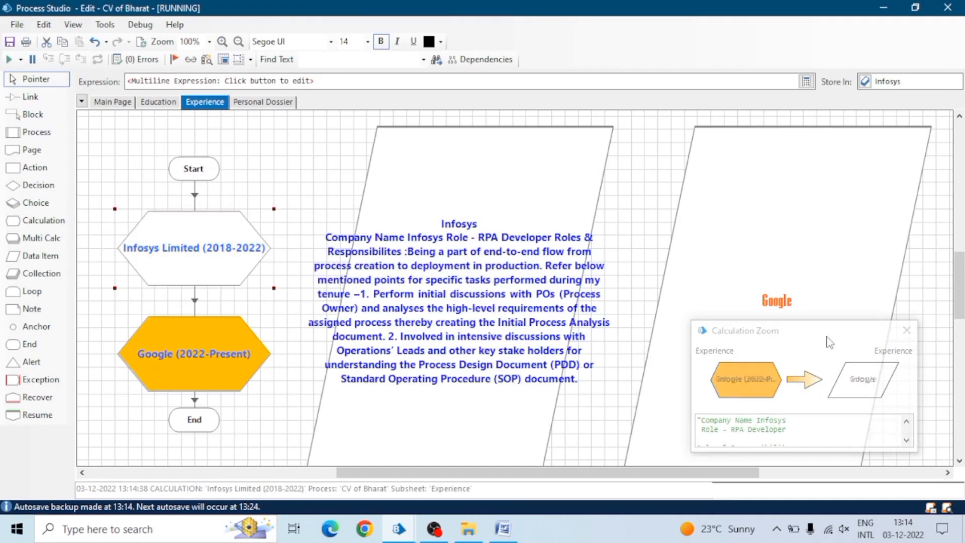
{"action": "left_click", "coordinate": [112, 102]}
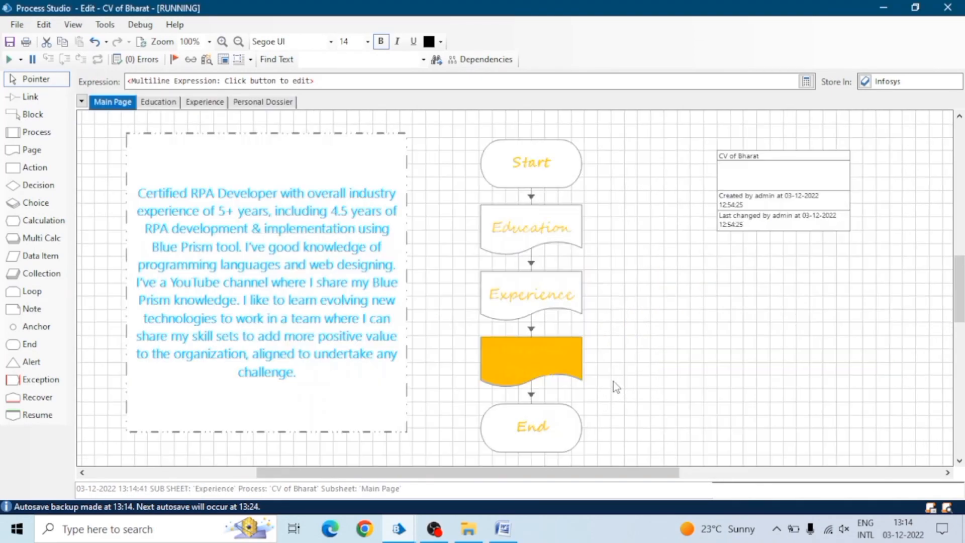
{"action": "left_click", "coordinate": [262, 102]}
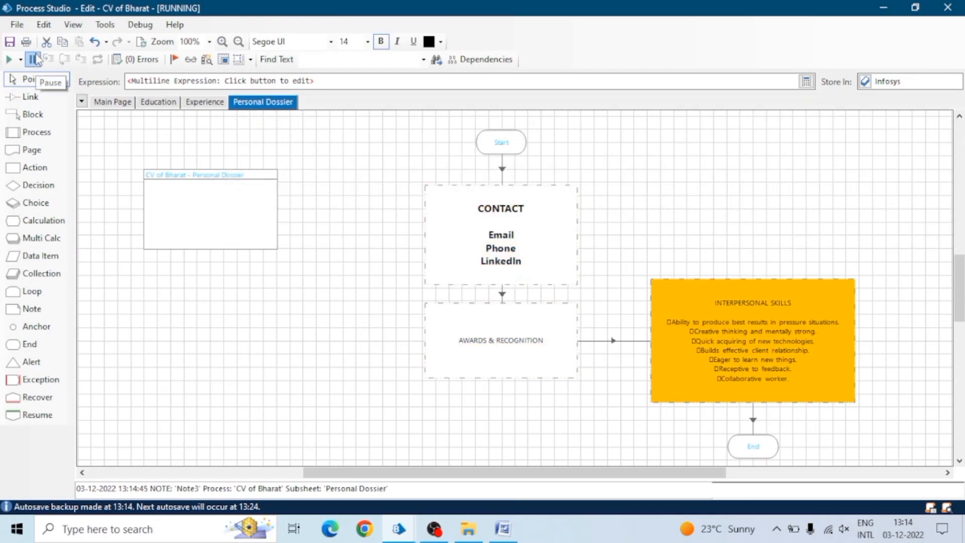
{"action": "left_click", "coordinate": [111, 102]}
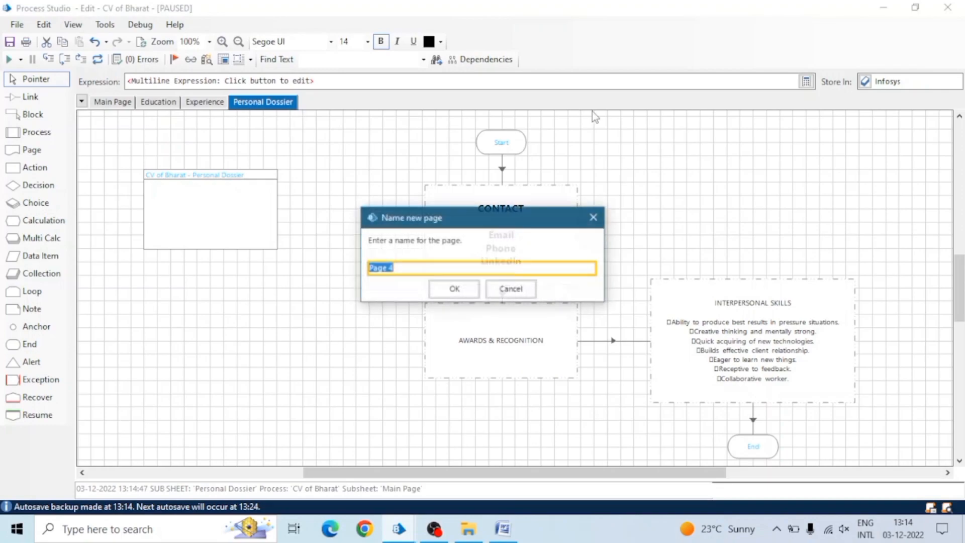
Add a new page named POSITIVE TRAITS to the process.
{"action": "left_click", "coordinate": [453, 288]}
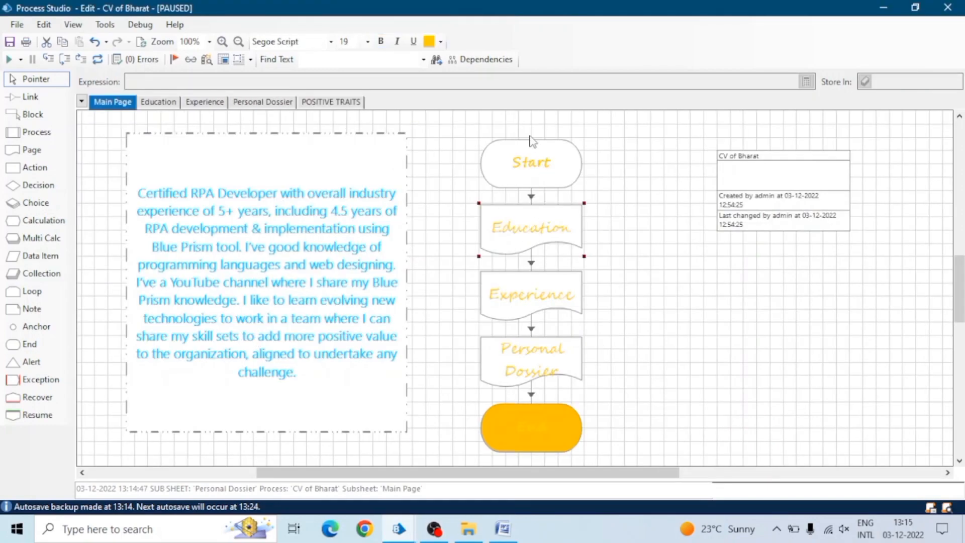